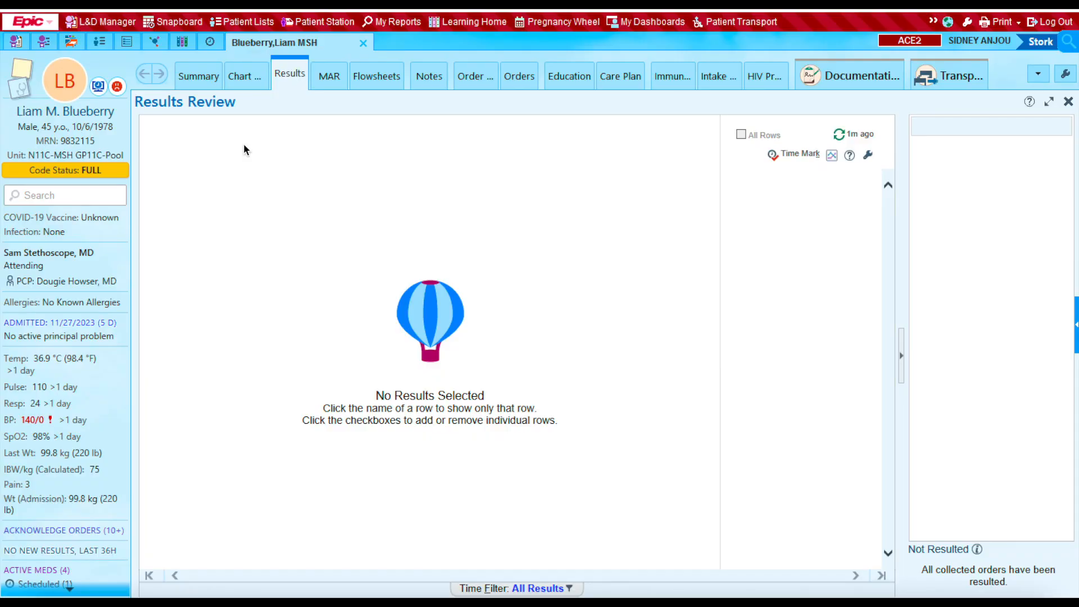
pyautogui.moveTo(272, 176)
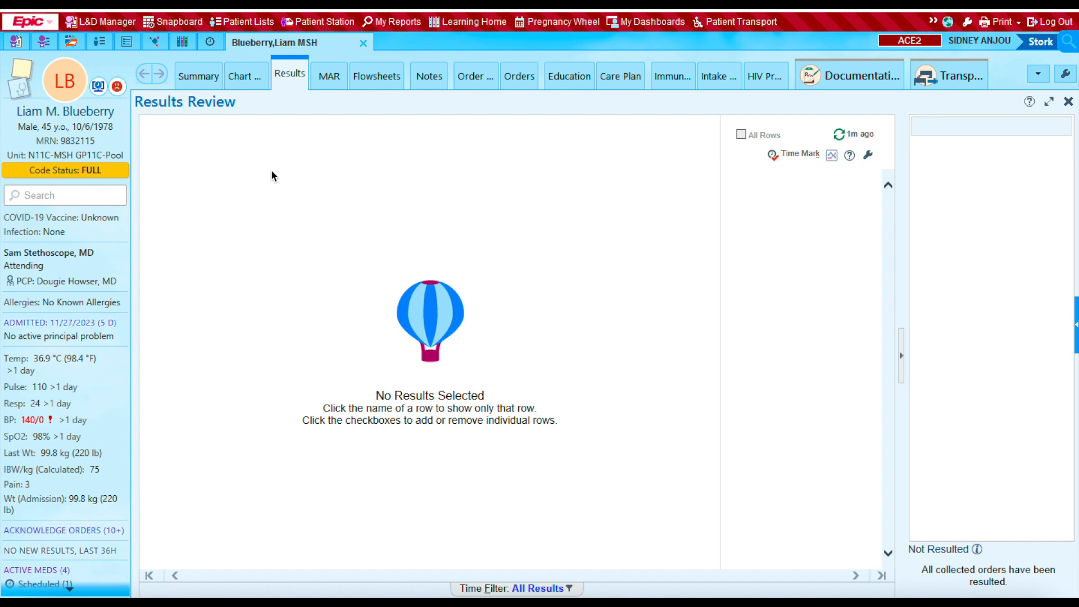
pyautogui.moveTo(495, 230)
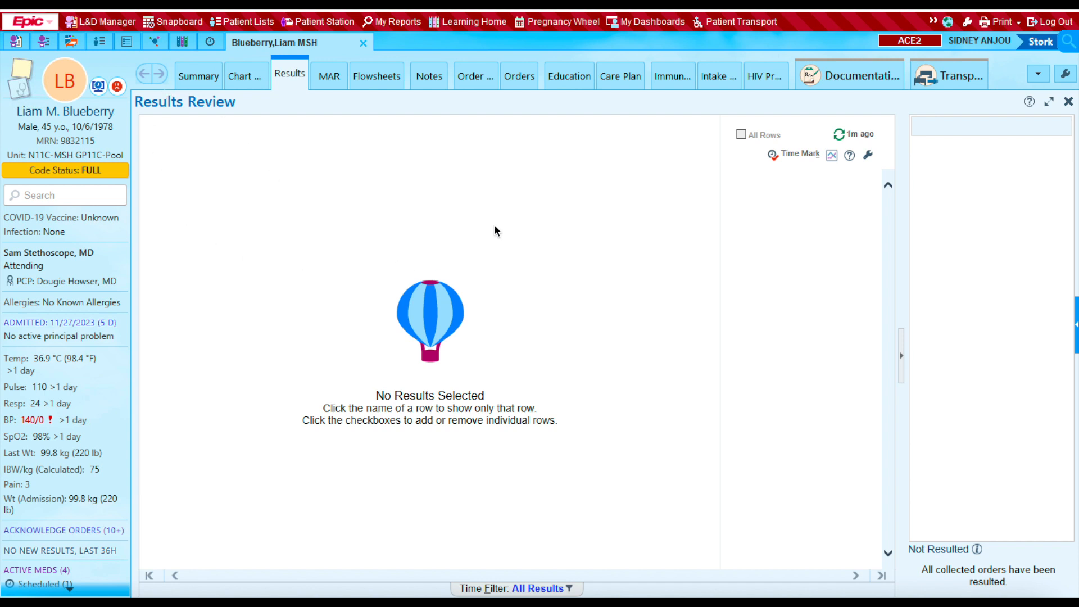
pyautogui.moveTo(516, 266)
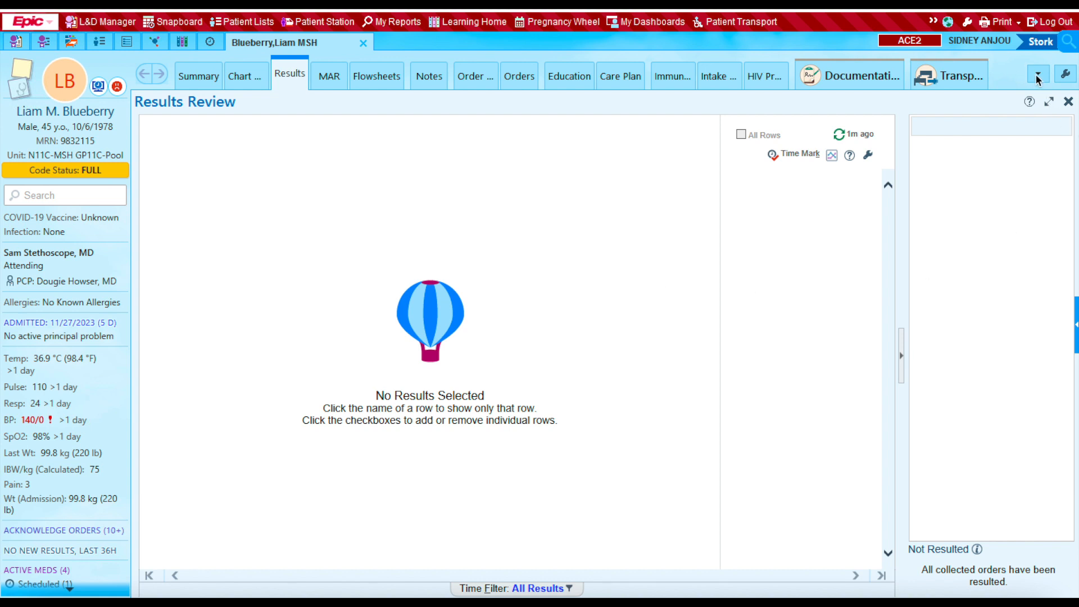
pyautogui.moveTo(1041, 81)
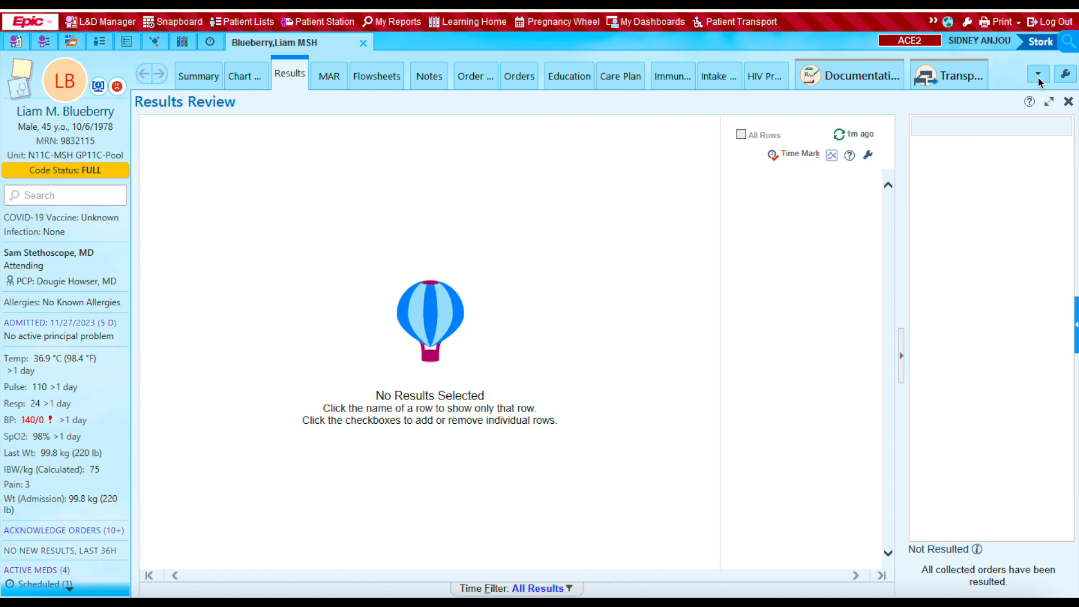
# Choose Code Documentation from the activity overflow list for patient Liam Blueberry.
pyautogui.click(1038, 74)
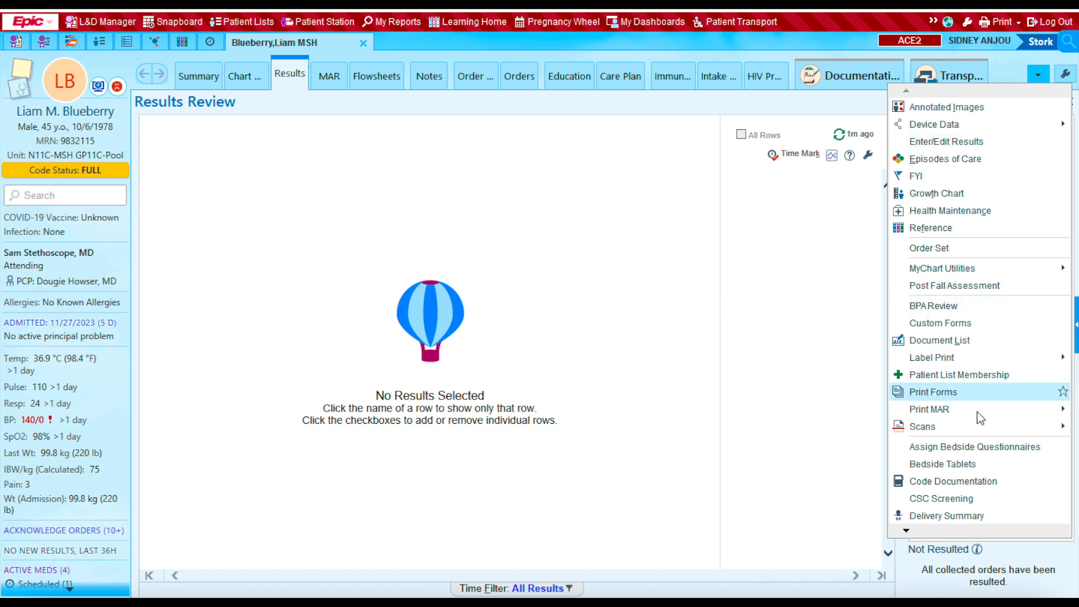
pyautogui.moveTo(953, 482)
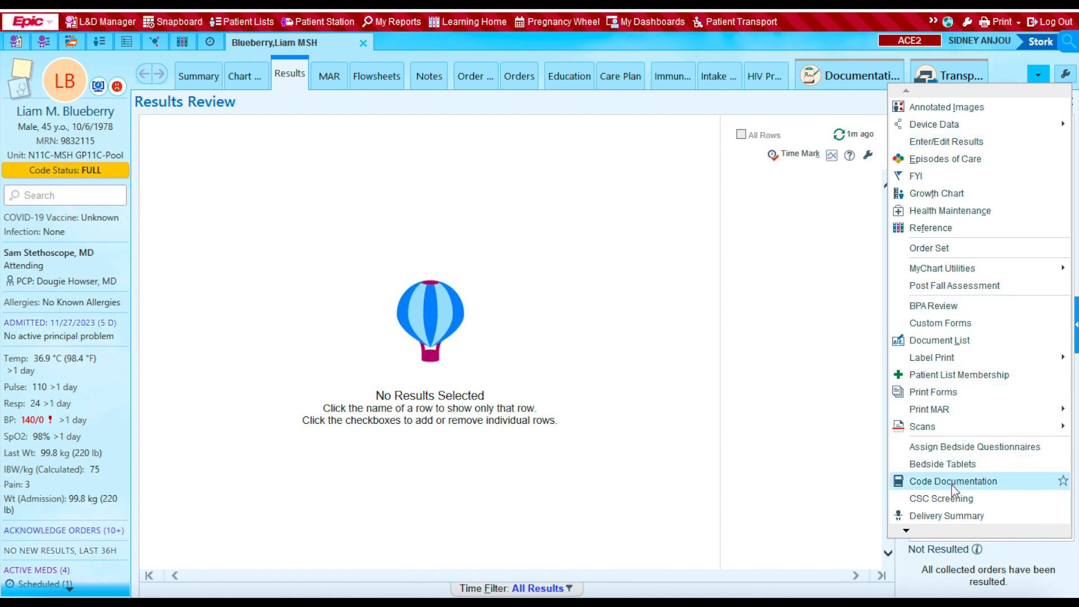
pyautogui.click(953, 482)
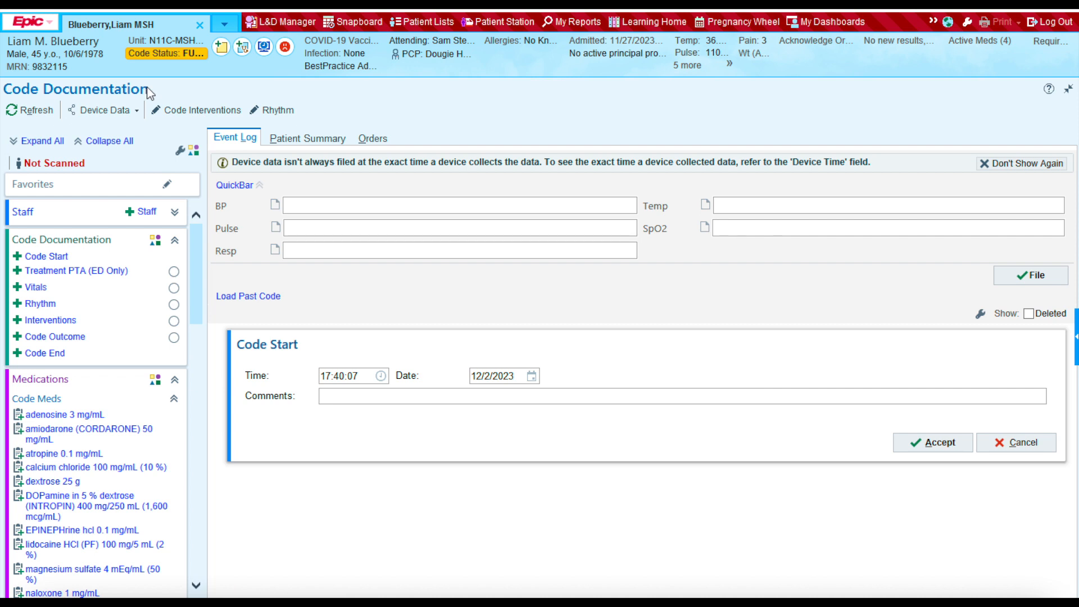
pyautogui.moveTo(1039, 491)
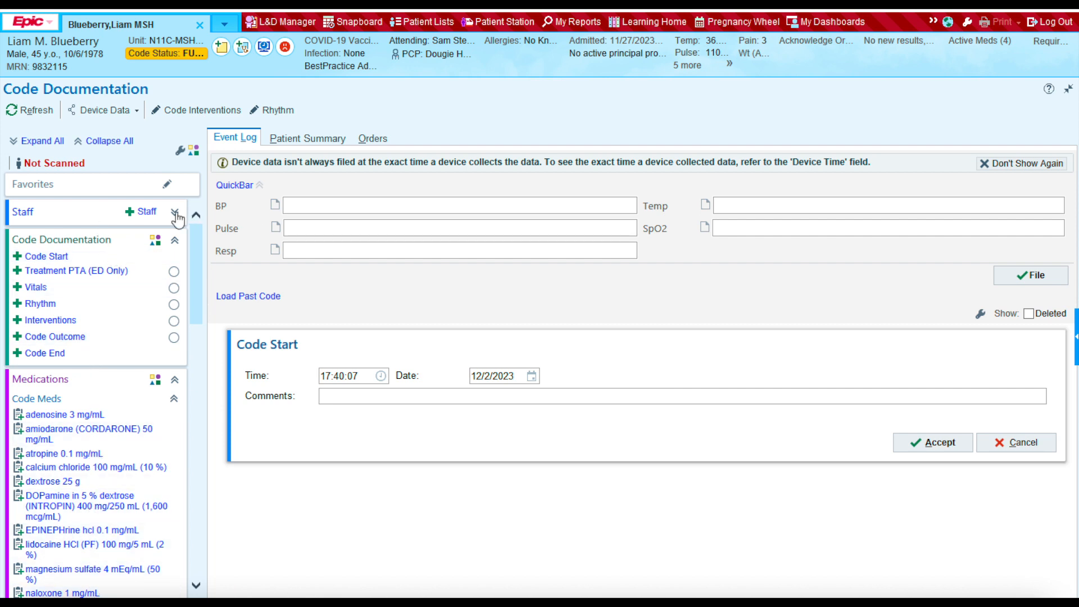
# Expand the Staff section and accept Code Start so it logs in the event log.
pyautogui.click(176, 214)
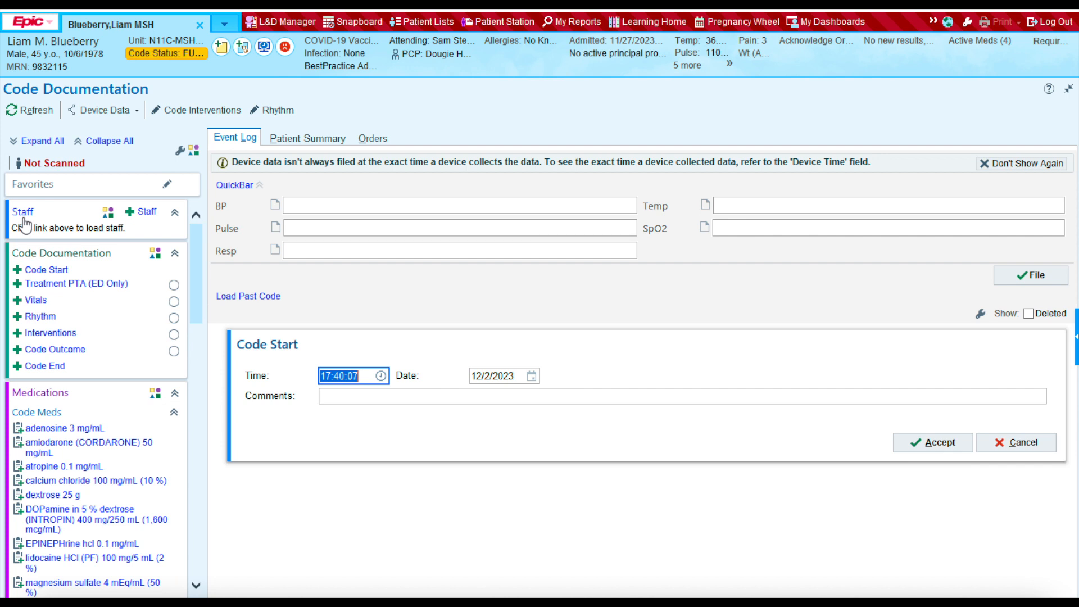
pyautogui.moveTo(198, 284)
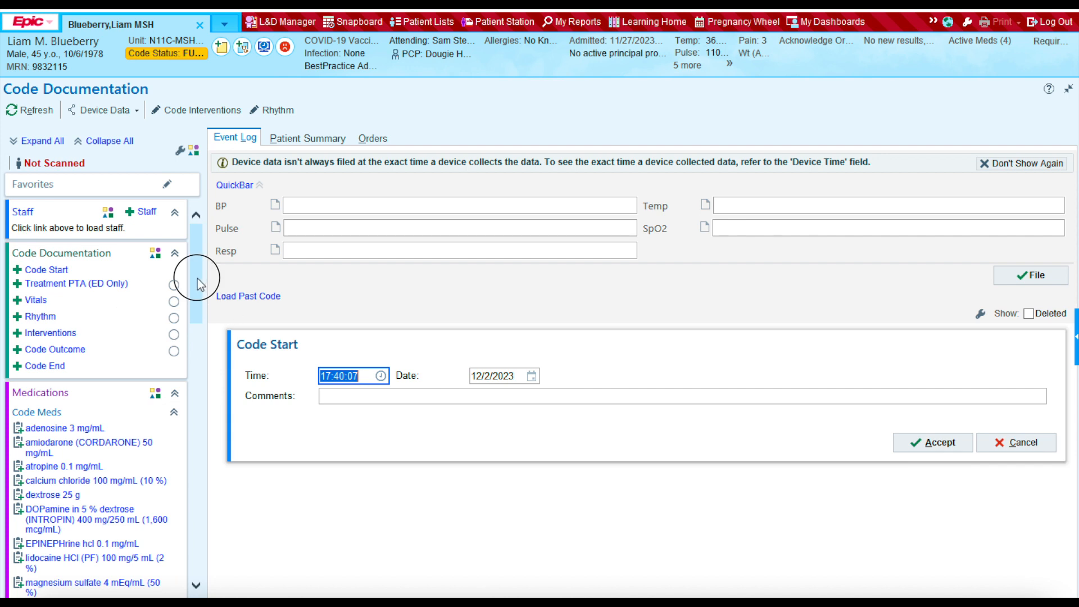
pyautogui.click(78, 283)
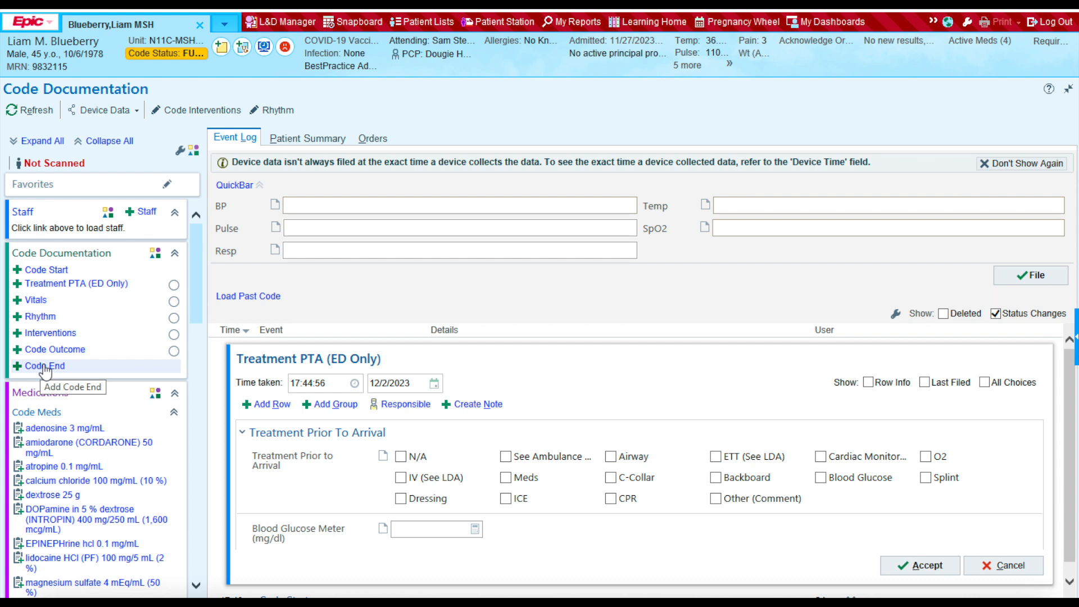
pyautogui.moveTo(45, 323)
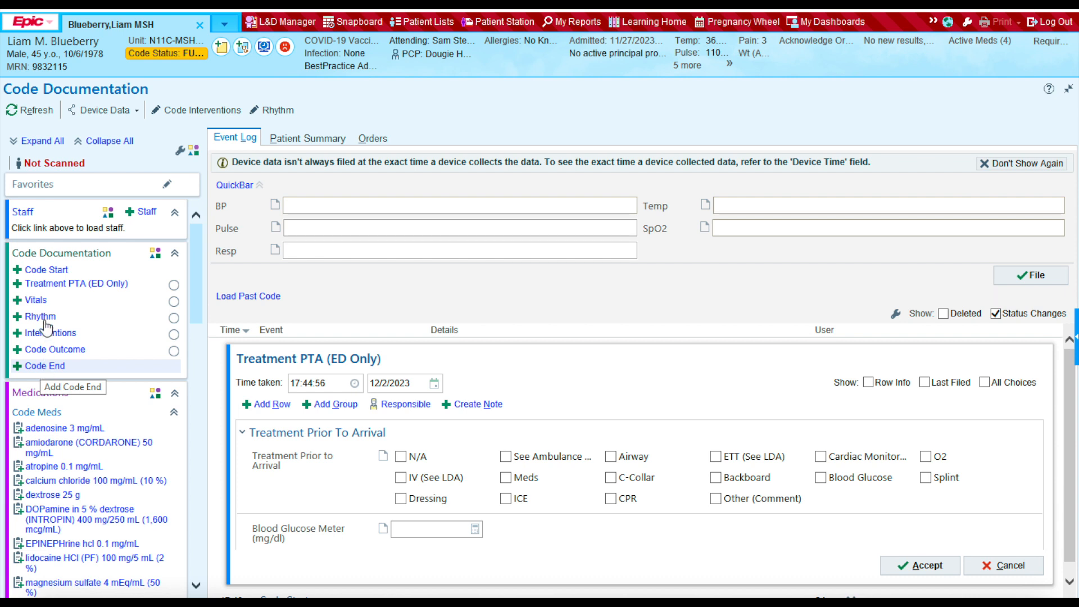
pyautogui.moveTo(46, 270)
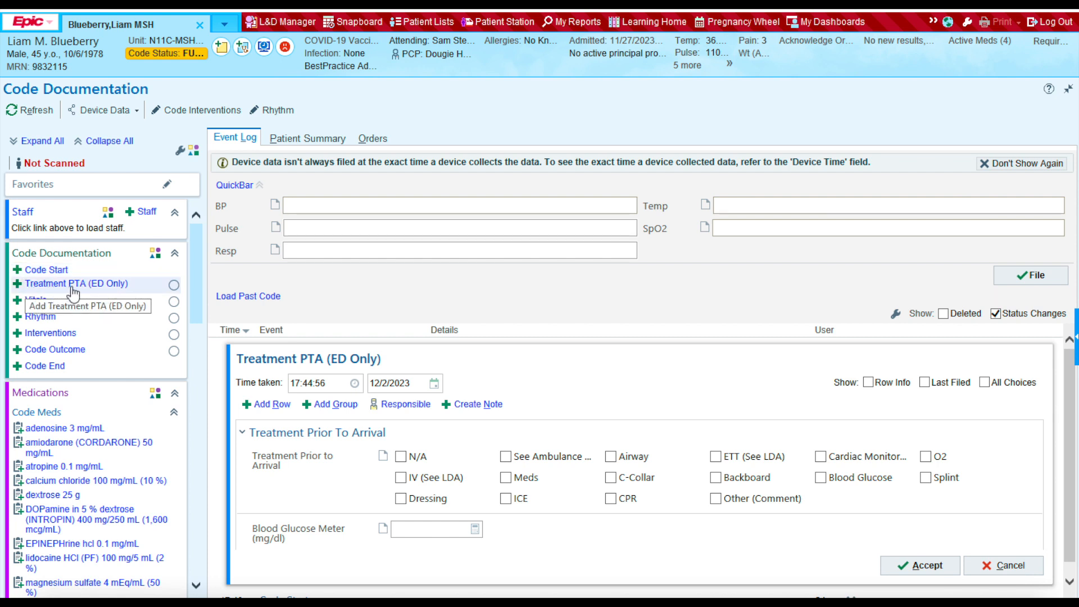
pyautogui.moveTo(106, 294)
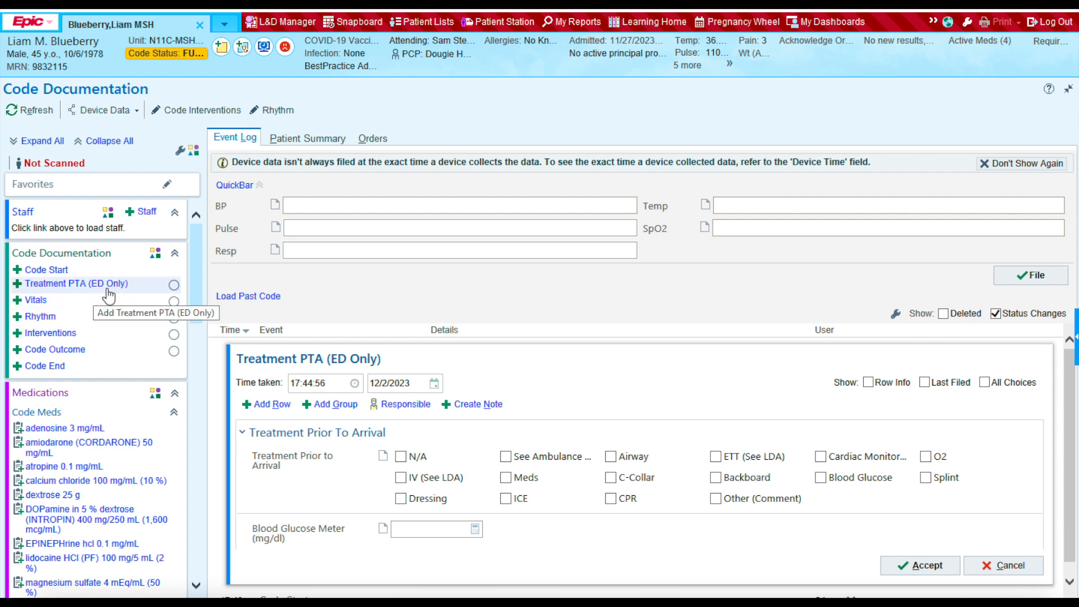
pyautogui.moveTo(56, 306)
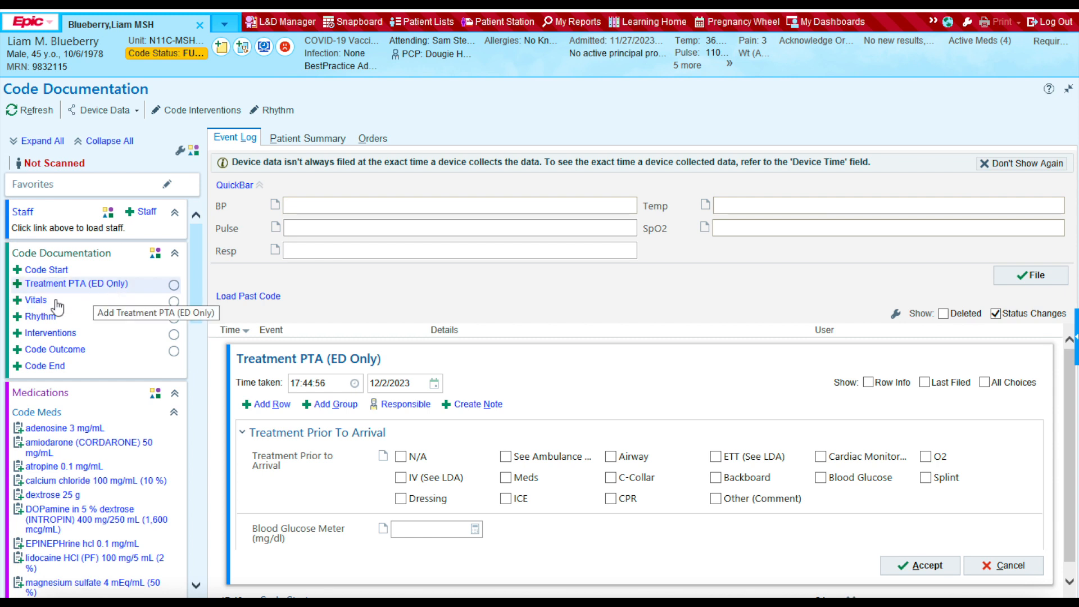
pyautogui.moveTo(41, 316)
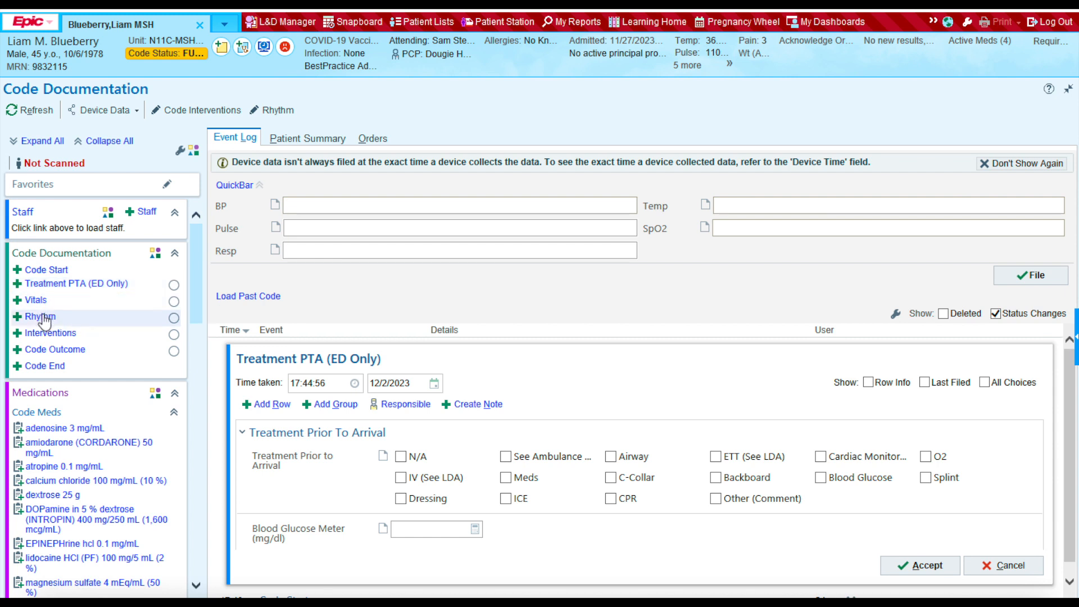
pyautogui.moveTo(49, 332)
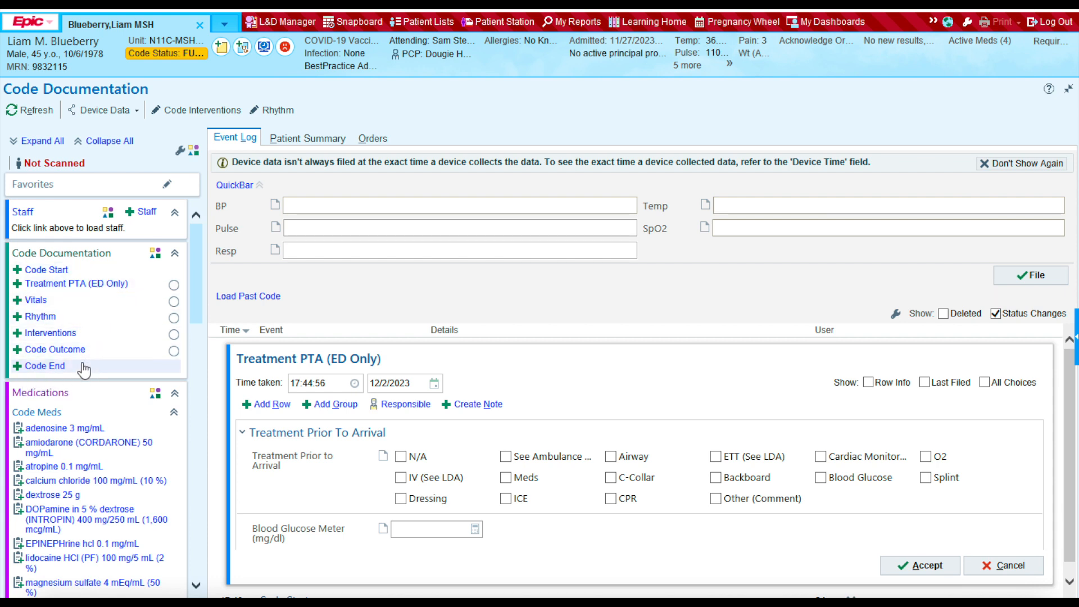
pyautogui.moveTo(75, 283)
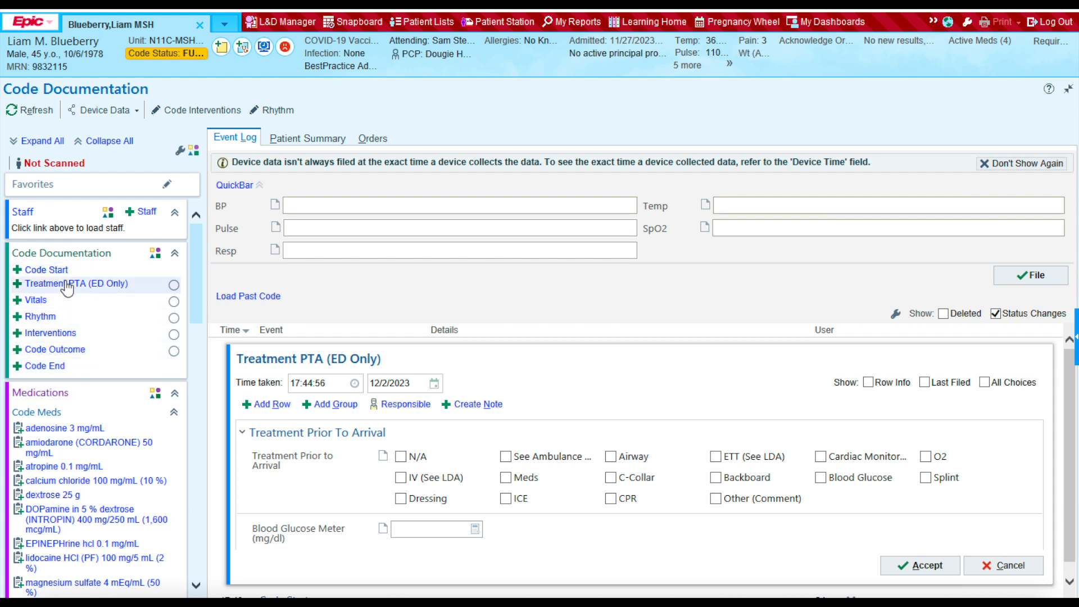
pyautogui.moveTo(46, 270)
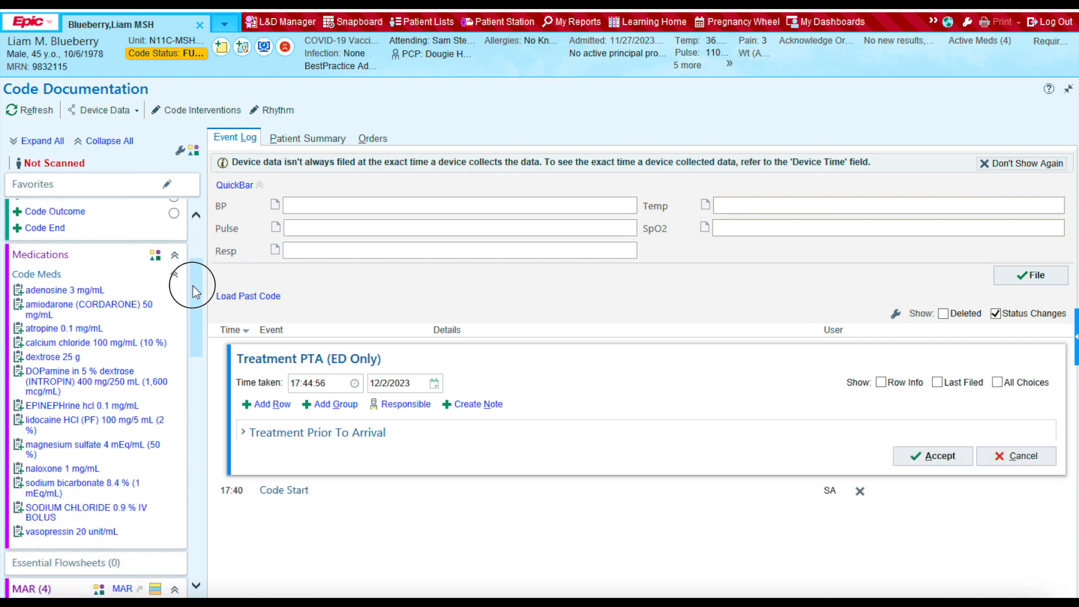
# Scroll the left navigator down through Medications, Essential Flowsheets and MAR.
pyautogui.scroll(-3)
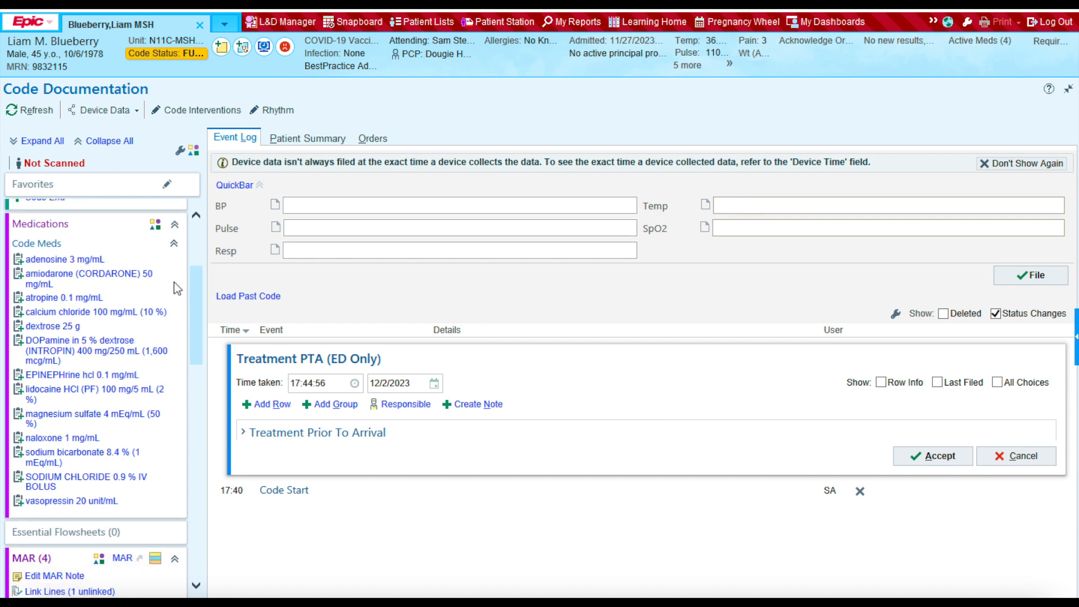
pyautogui.moveTo(62, 233)
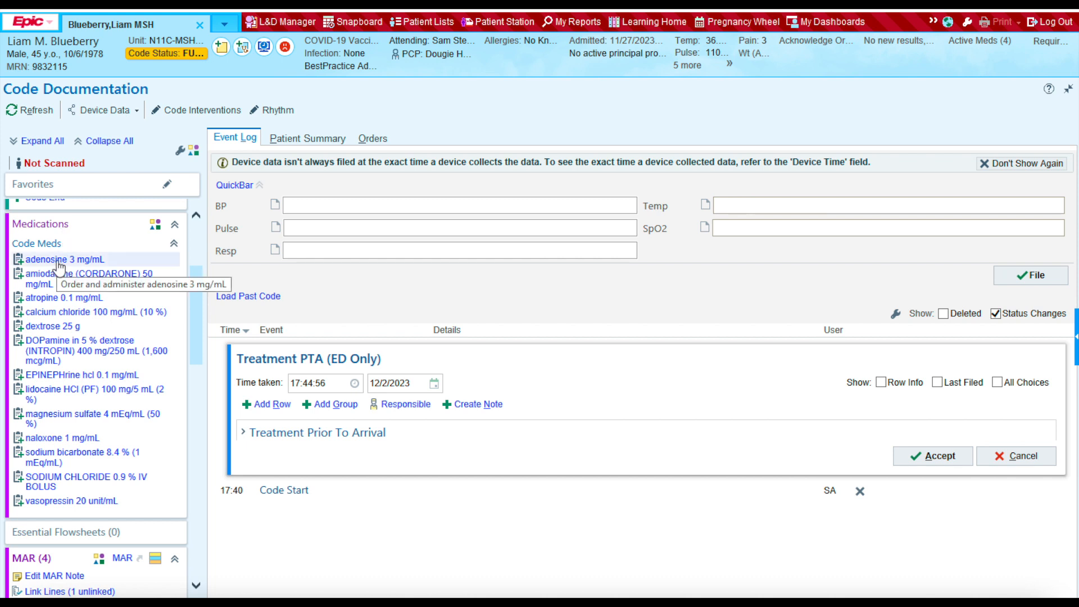
pyautogui.moveTo(47, 263)
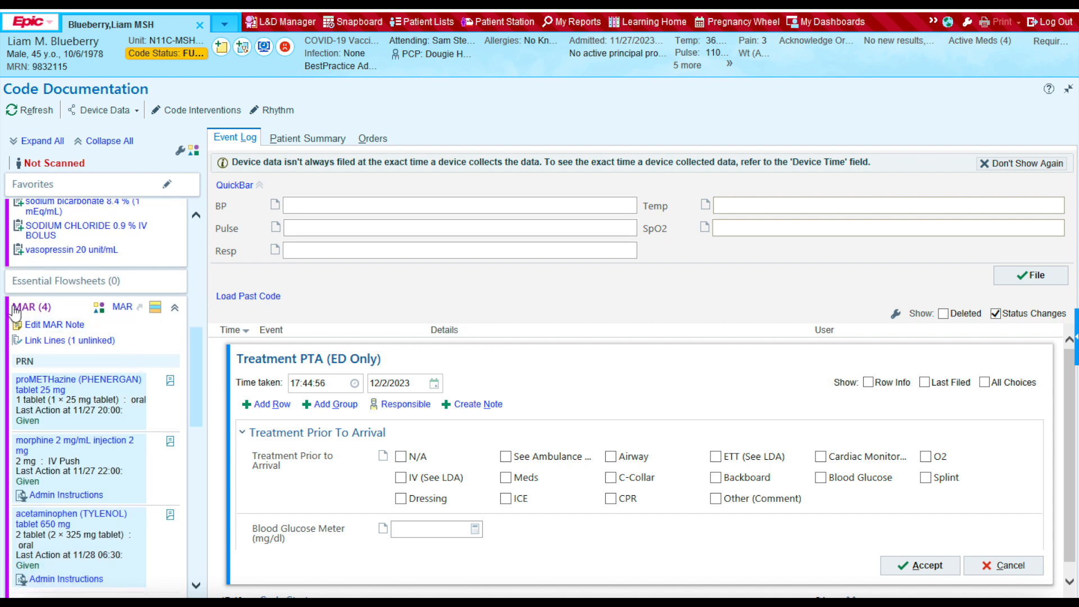
pyautogui.moveTo(61, 317)
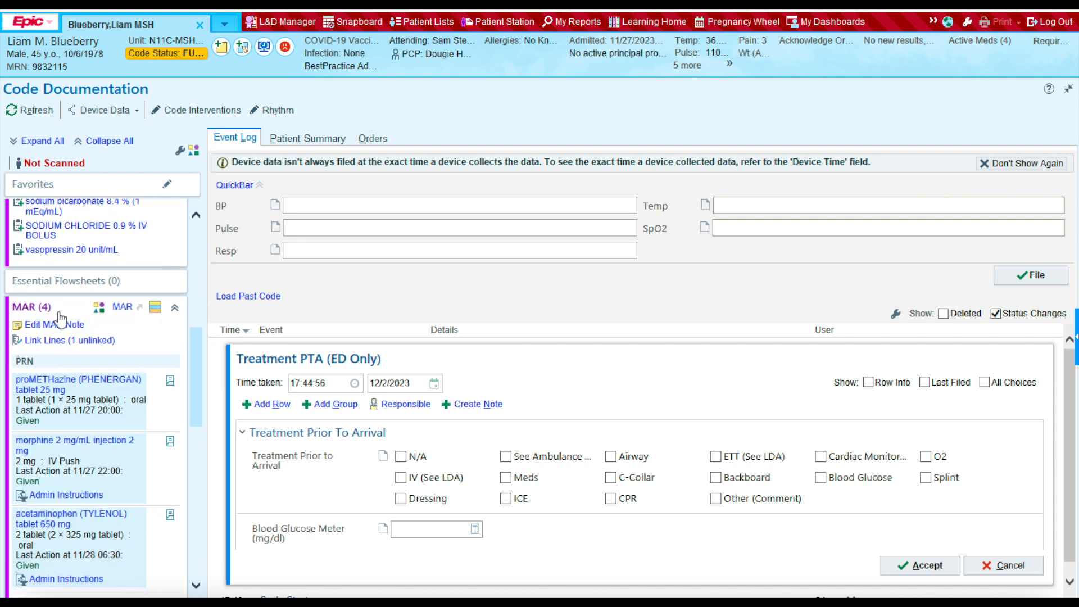
pyautogui.moveTo(113, 429)
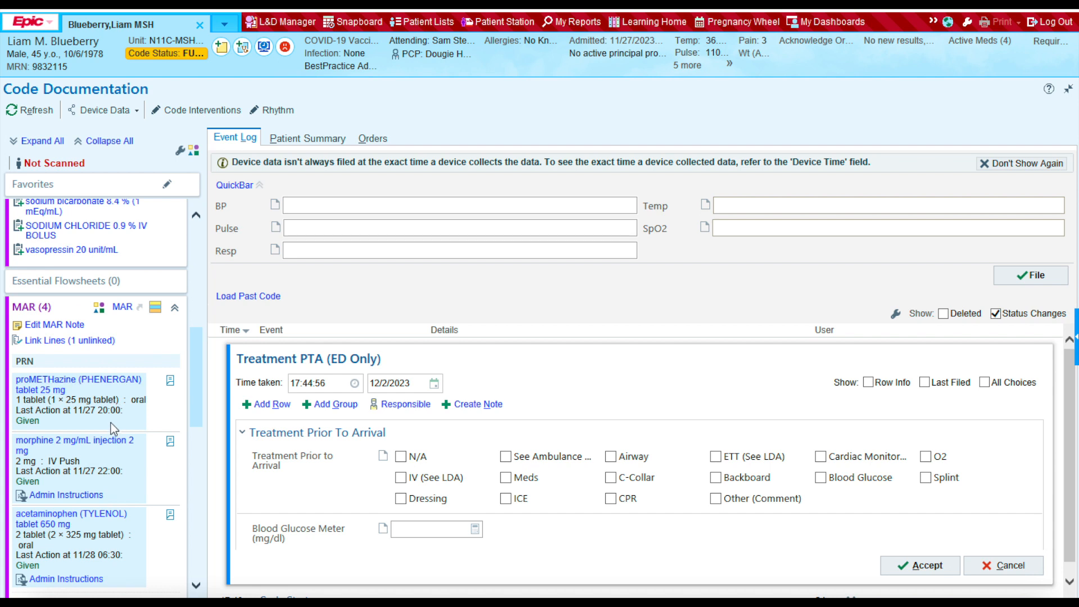
pyautogui.moveTo(113, 428)
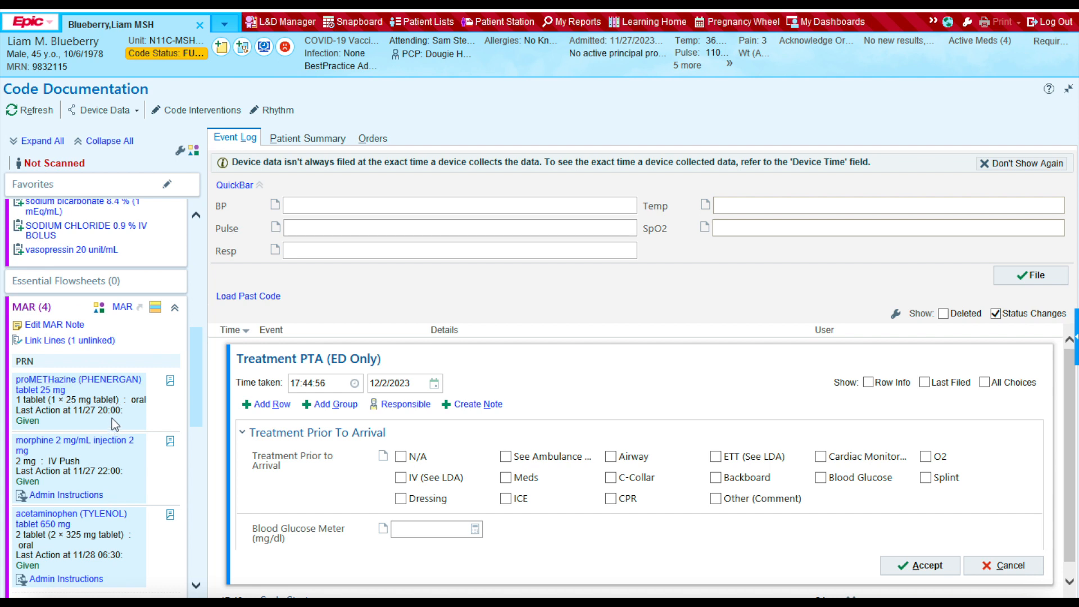
# Scroll through the Medications code meds list from adenosine down to vasopressin.
pyautogui.scroll(-3)
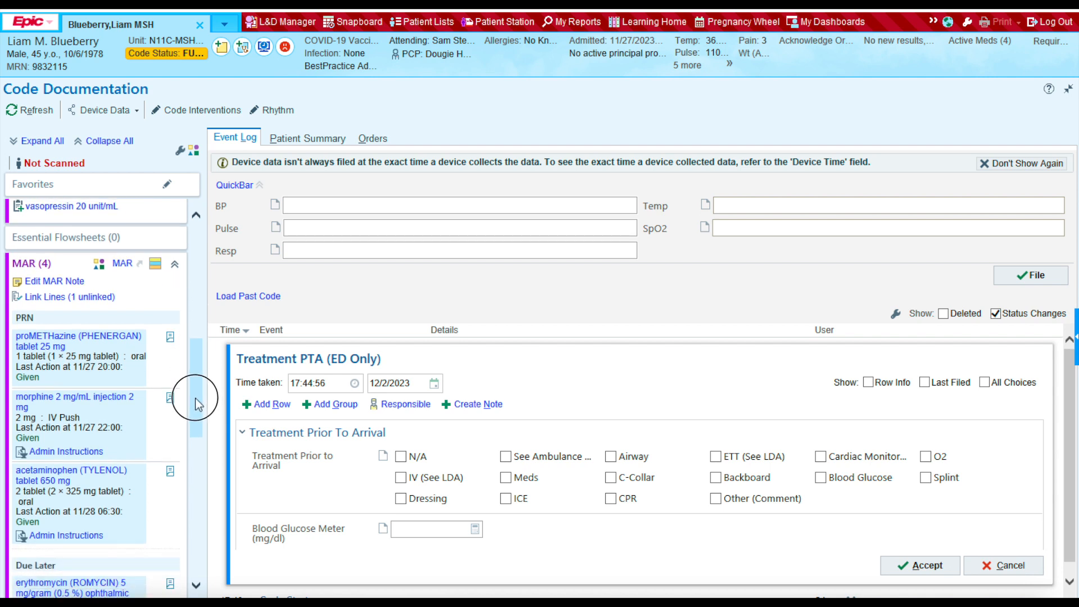
pyautogui.scroll(-3)
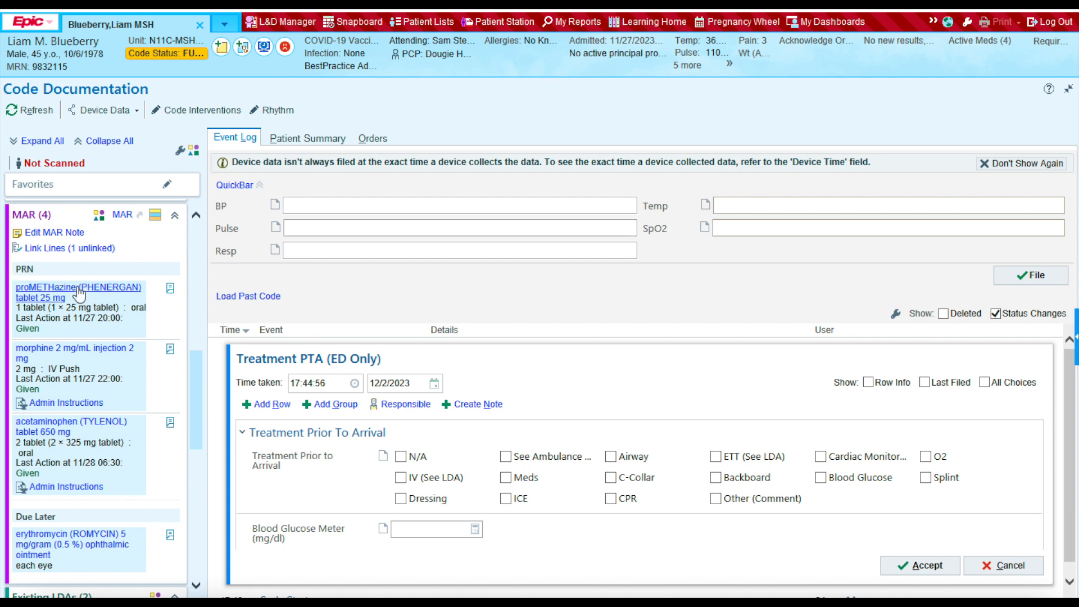
pyautogui.moveTo(94, 503)
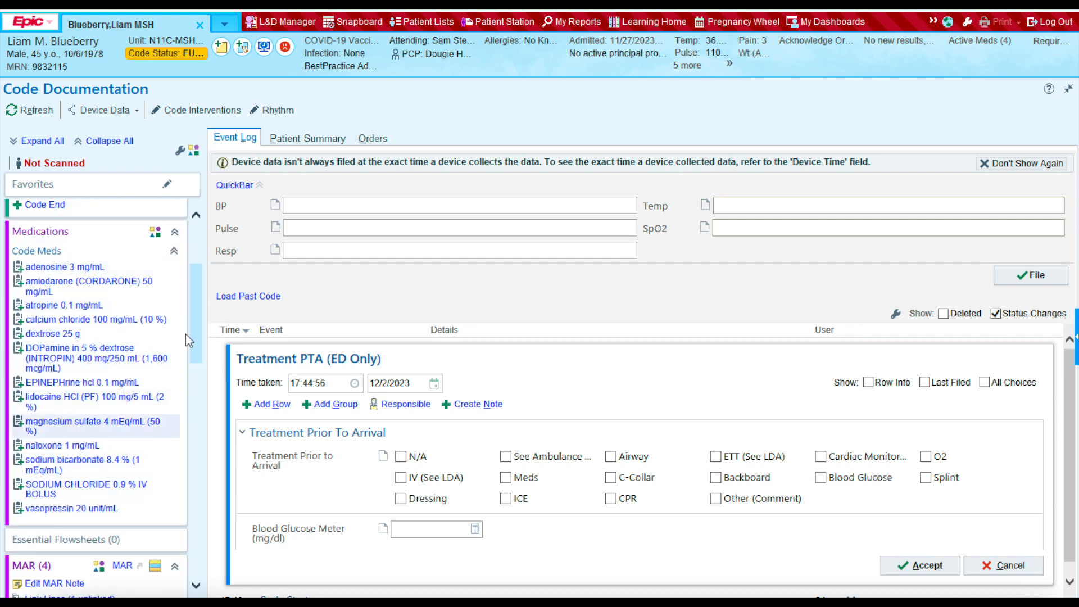
pyautogui.scroll(-3)
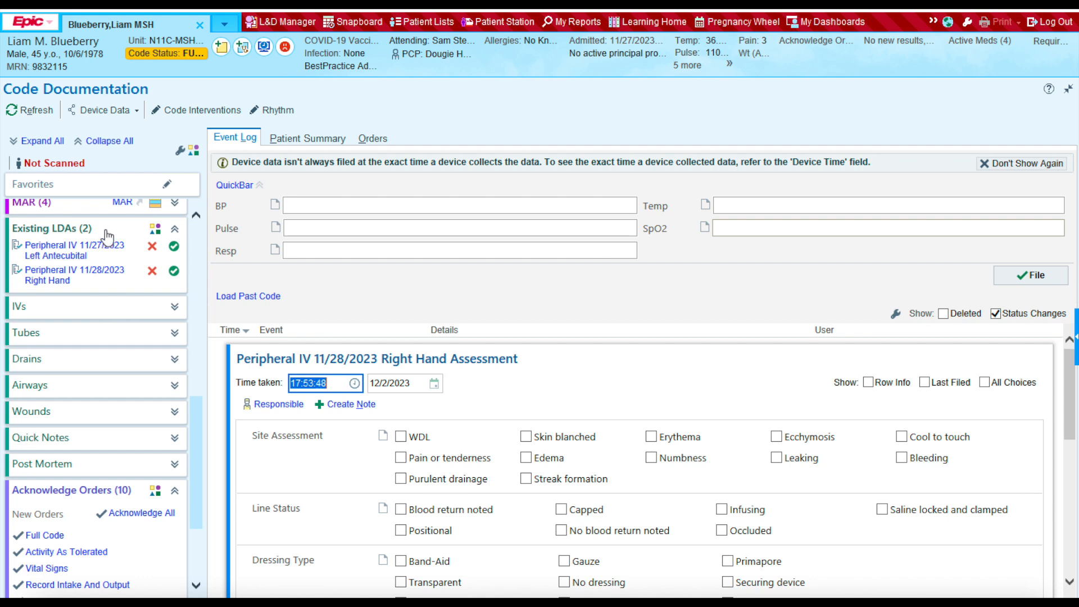
pyautogui.moveTo(68, 245)
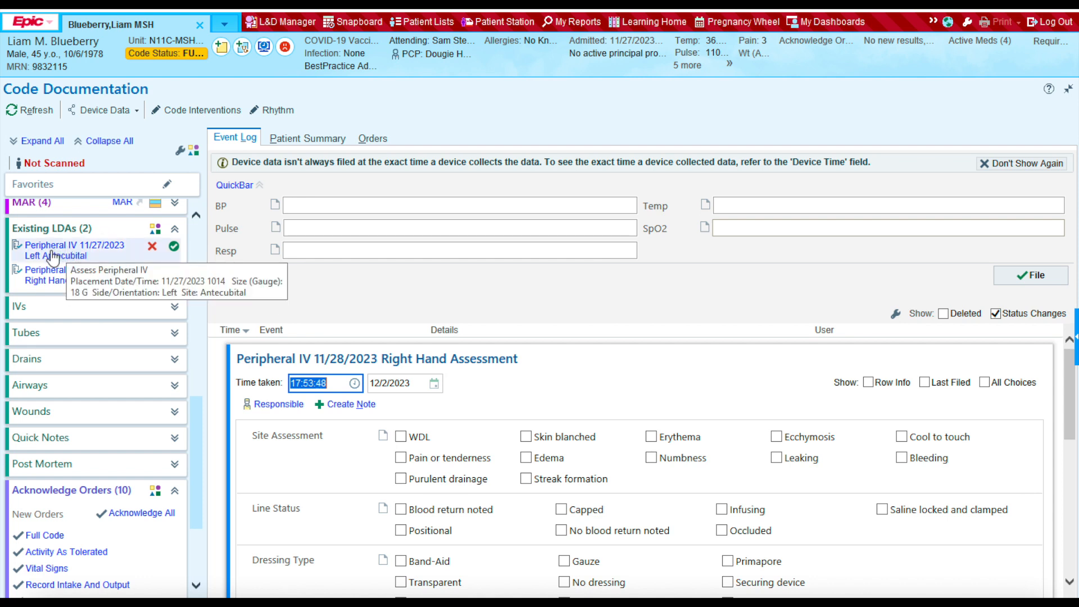
pyautogui.moveTo(96, 276)
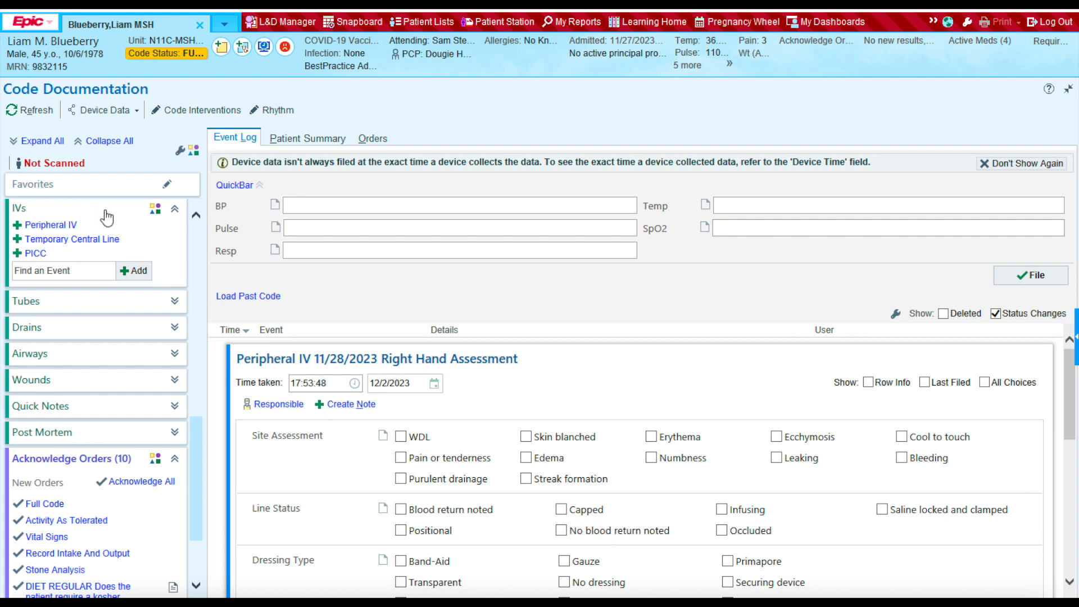
pyautogui.moveTo(49, 225)
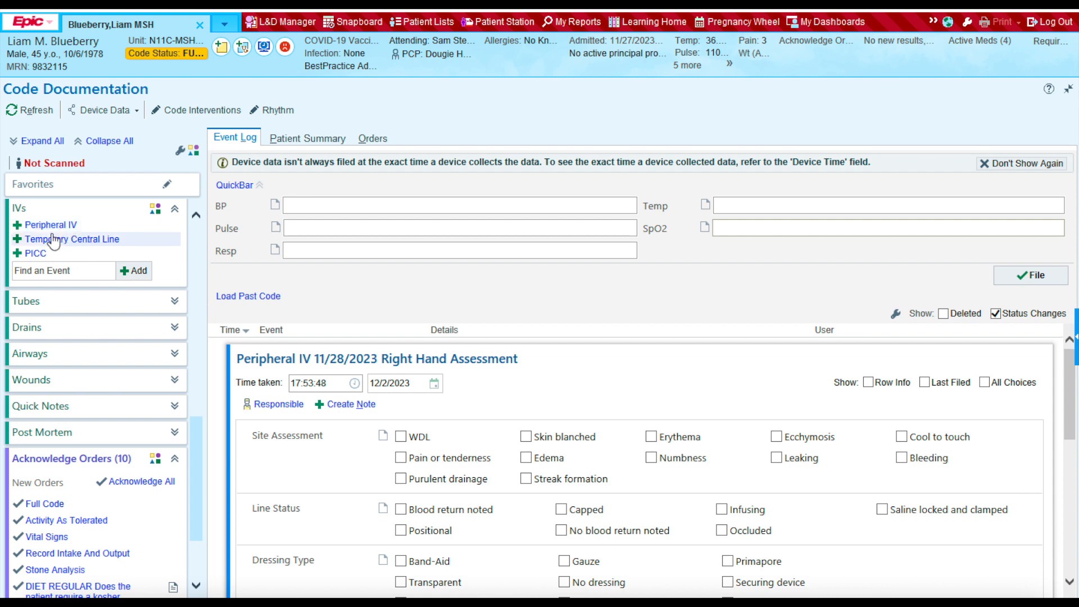
pyautogui.moveTo(72, 238)
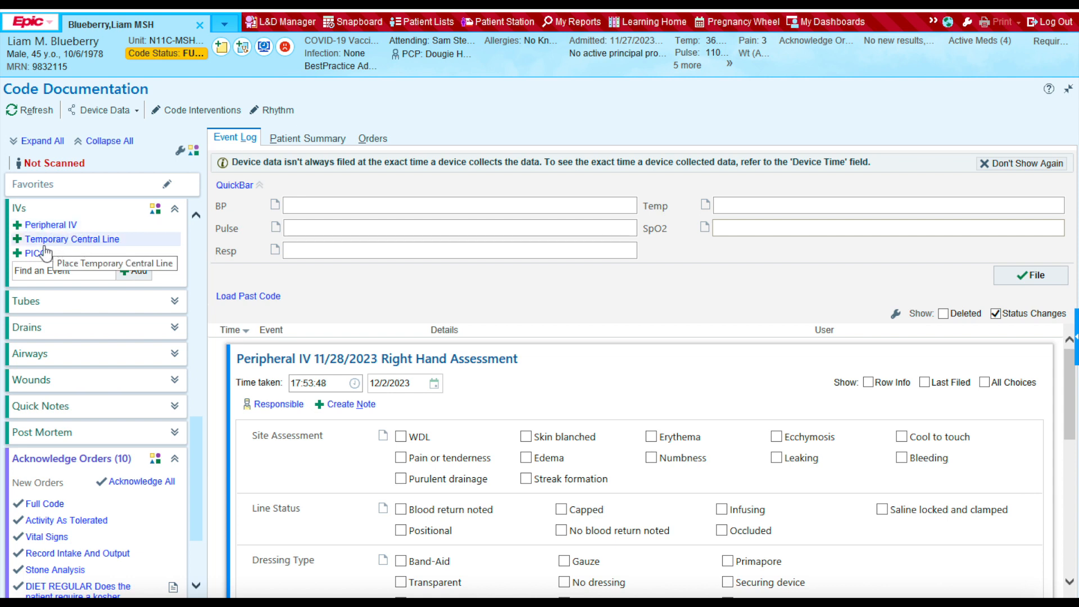
pyautogui.moveTo(178, 259)
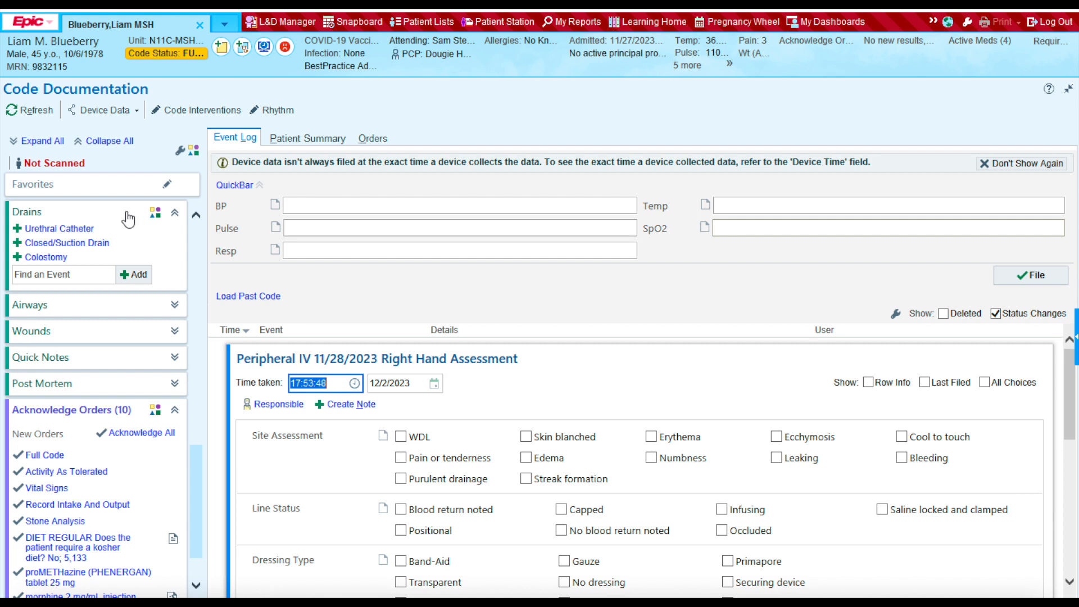
pyautogui.moveTo(44, 223)
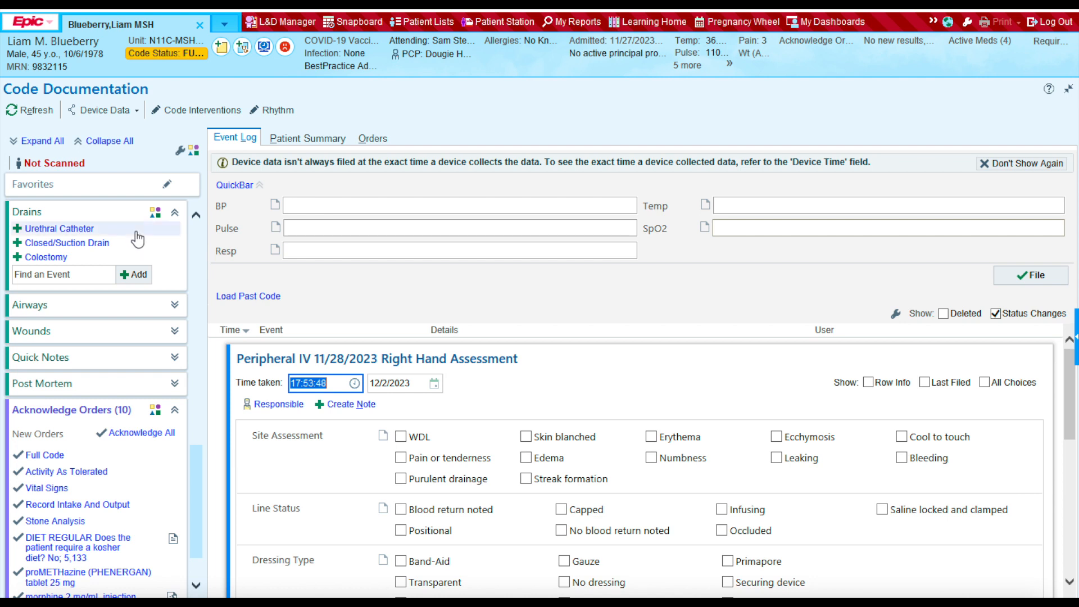
pyautogui.moveTo(66, 236)
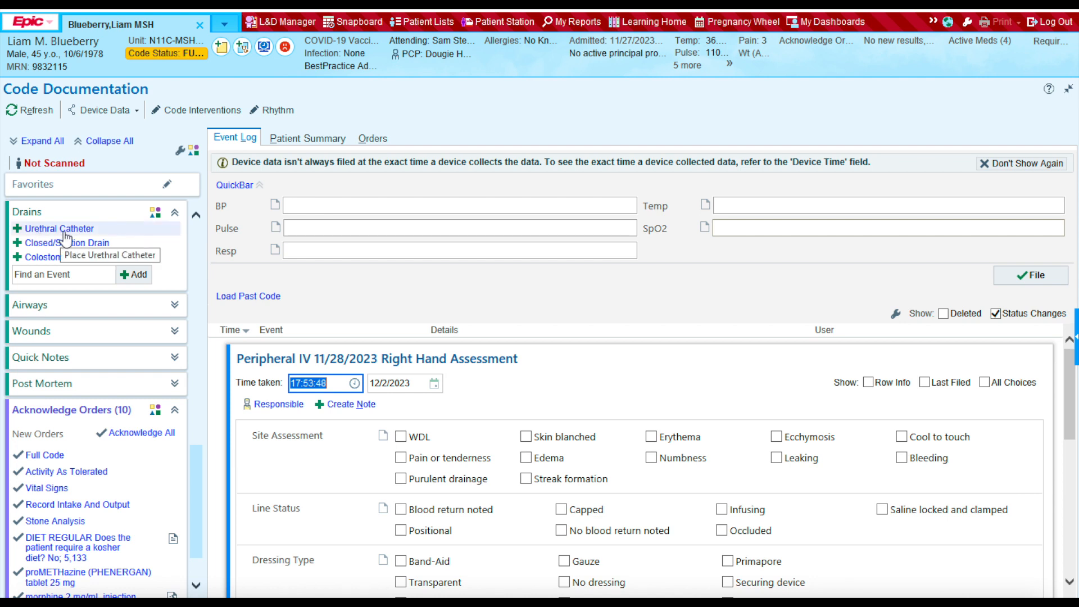
pyautogui.moveTo(67, 243)
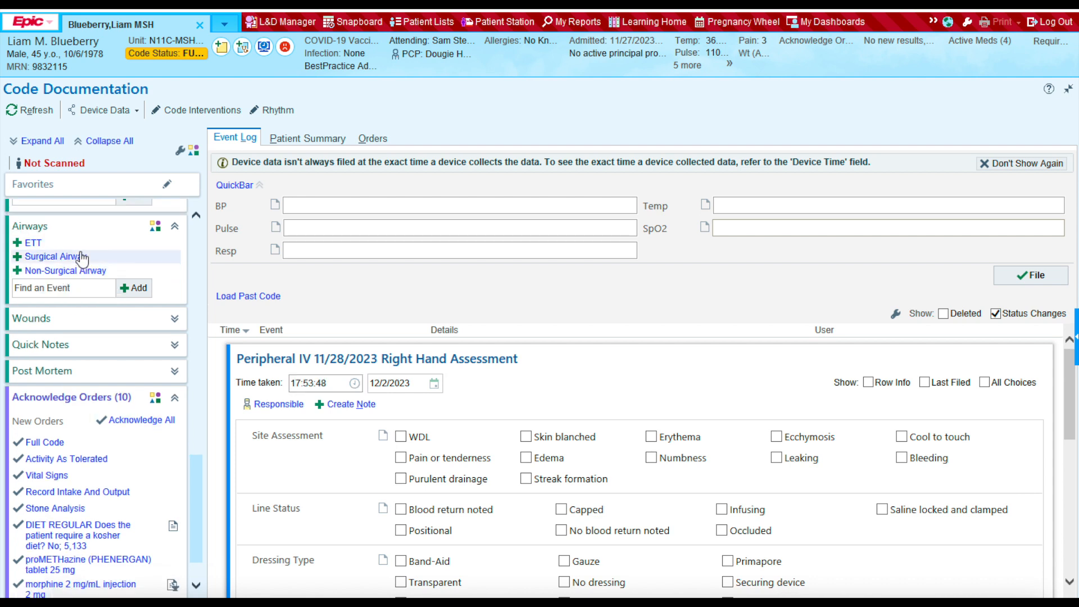
pyautogui.moveTo(72, 234)
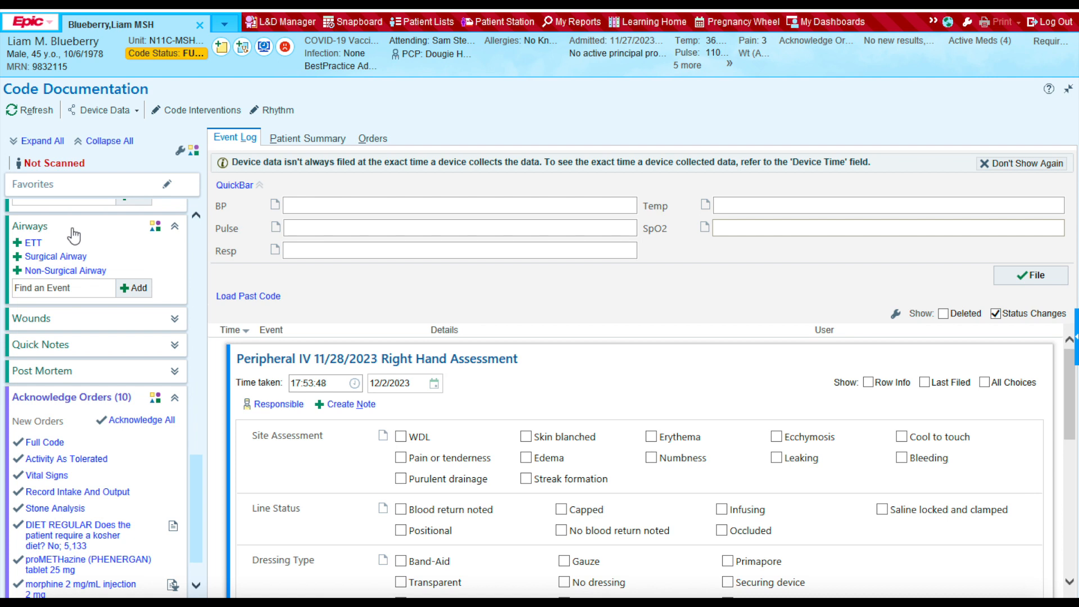
pyautogui.moveTo(55, 262)
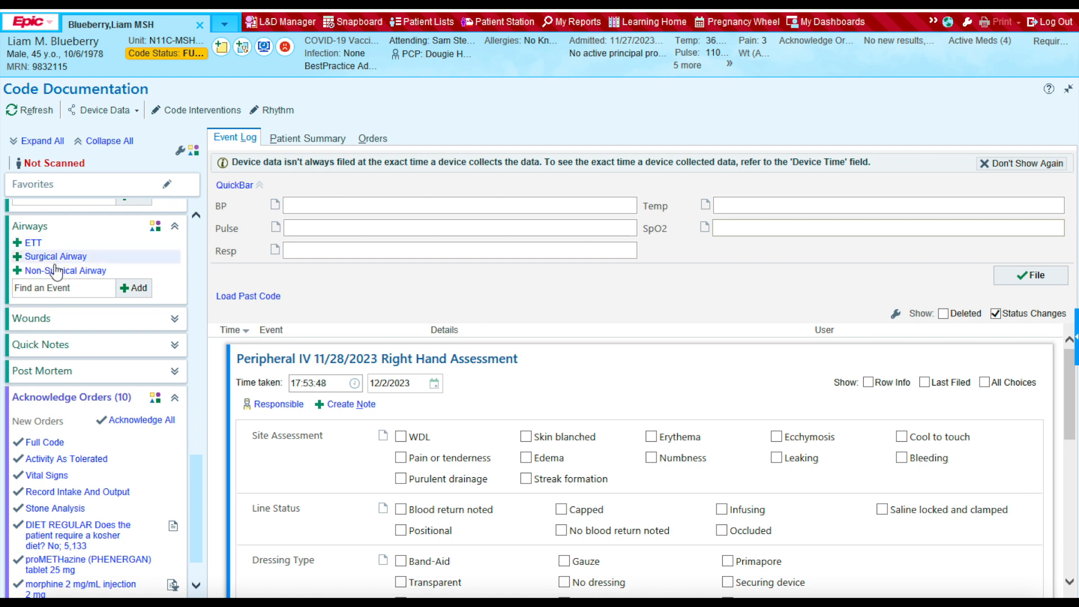
pyautogui.moveTo(55, 257)
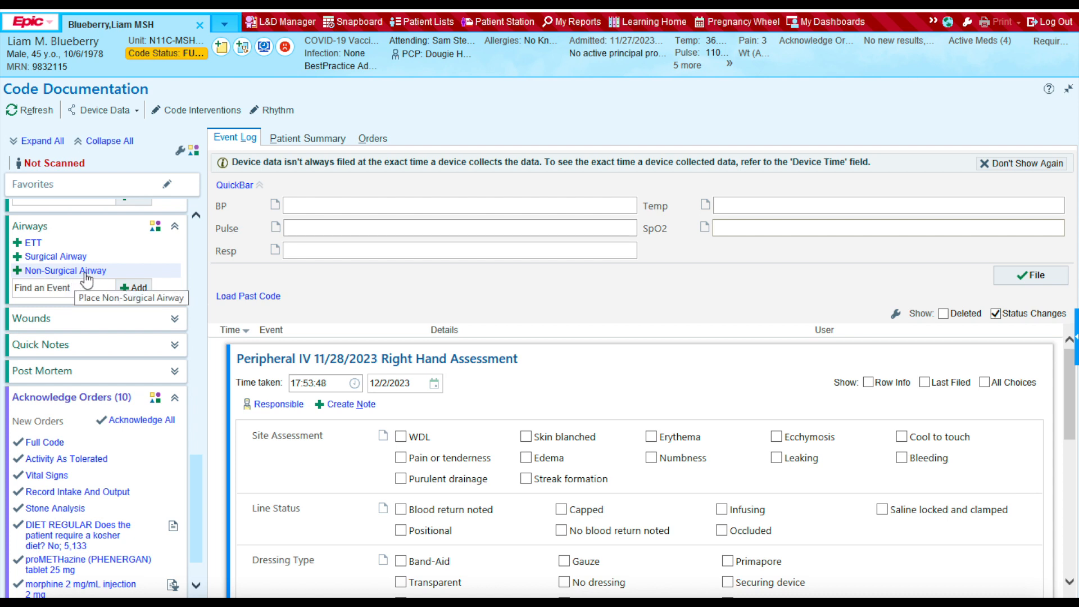
pyautogui.moveTo(129, 280)
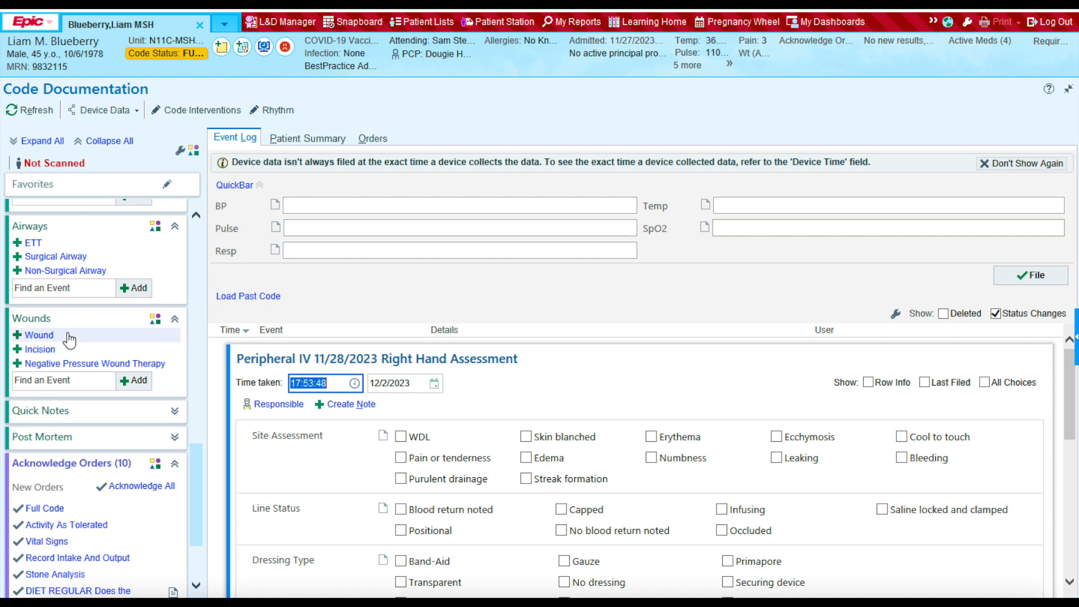
pyautogui.moveTo(43, 375)
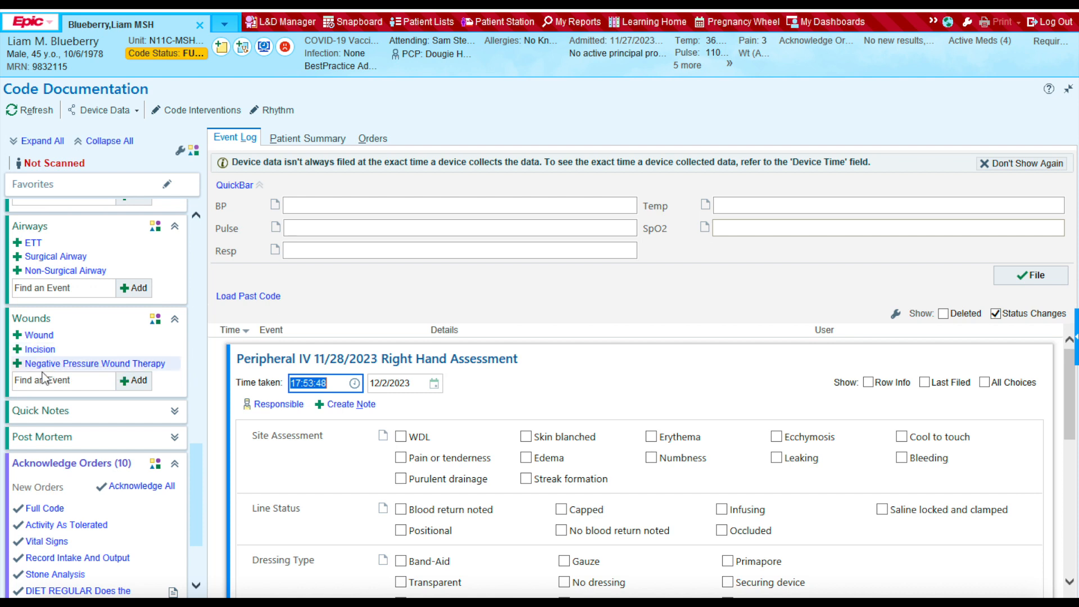
pyautogui.moveTo(200, 379)
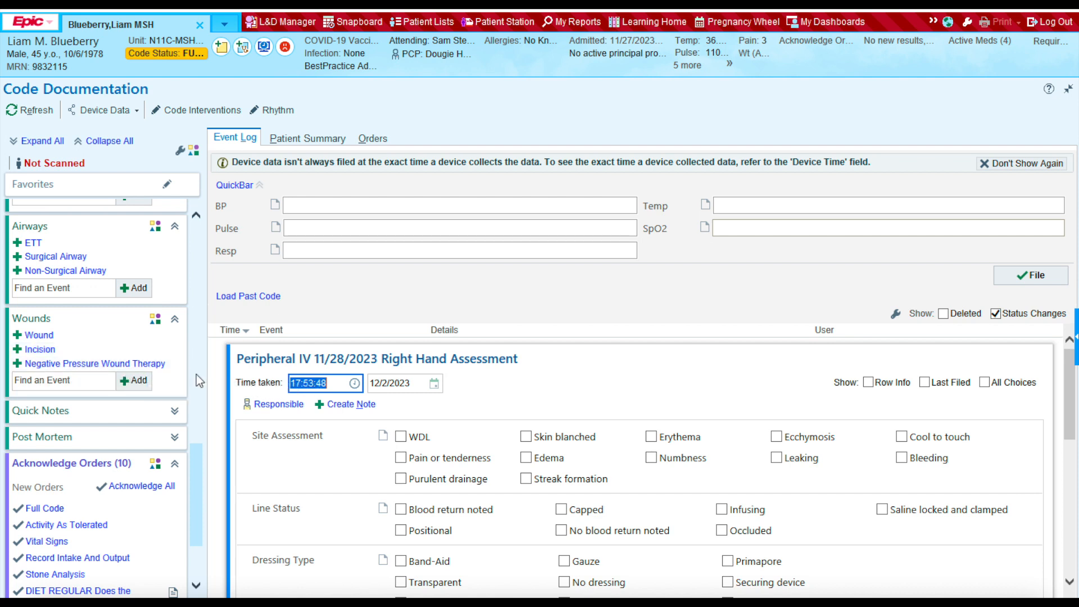
pyautogui.moveTo(38, 334)
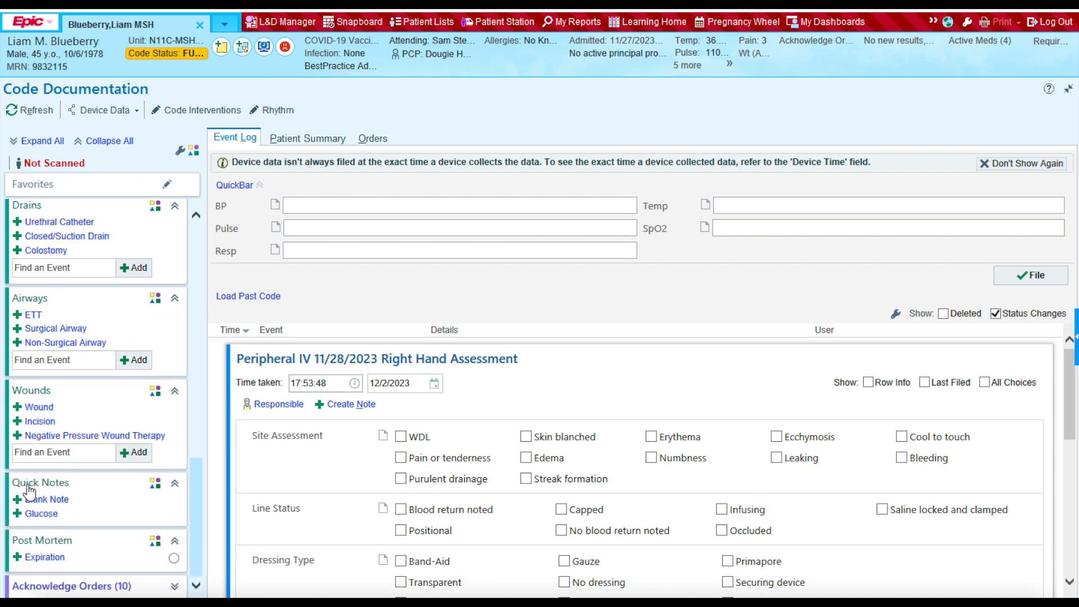
pyautogui.moveTo(53, 488)
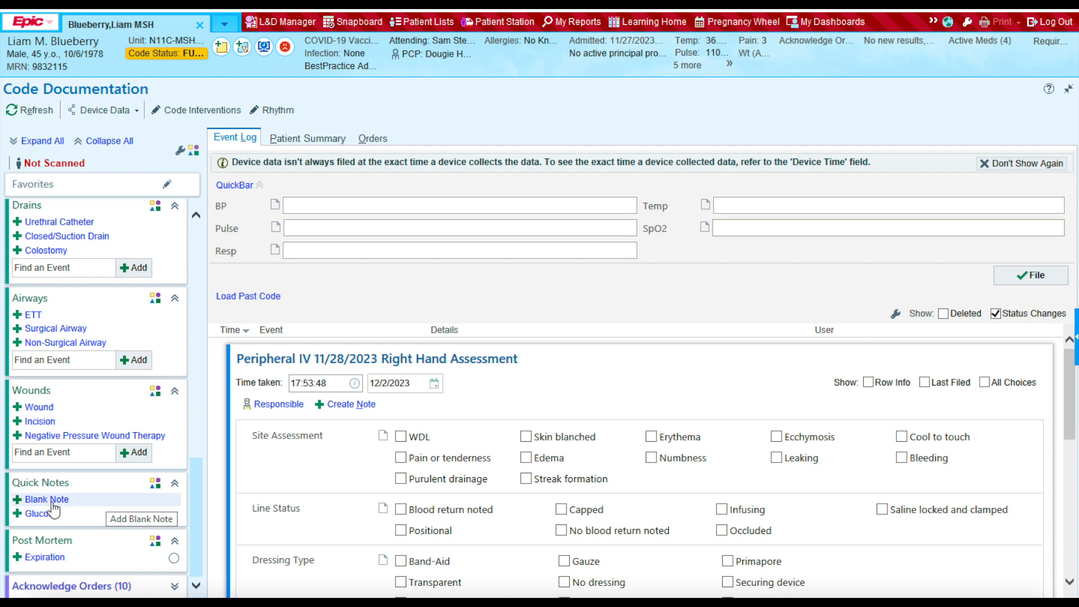
pyautogui.moveTo(42, 514)
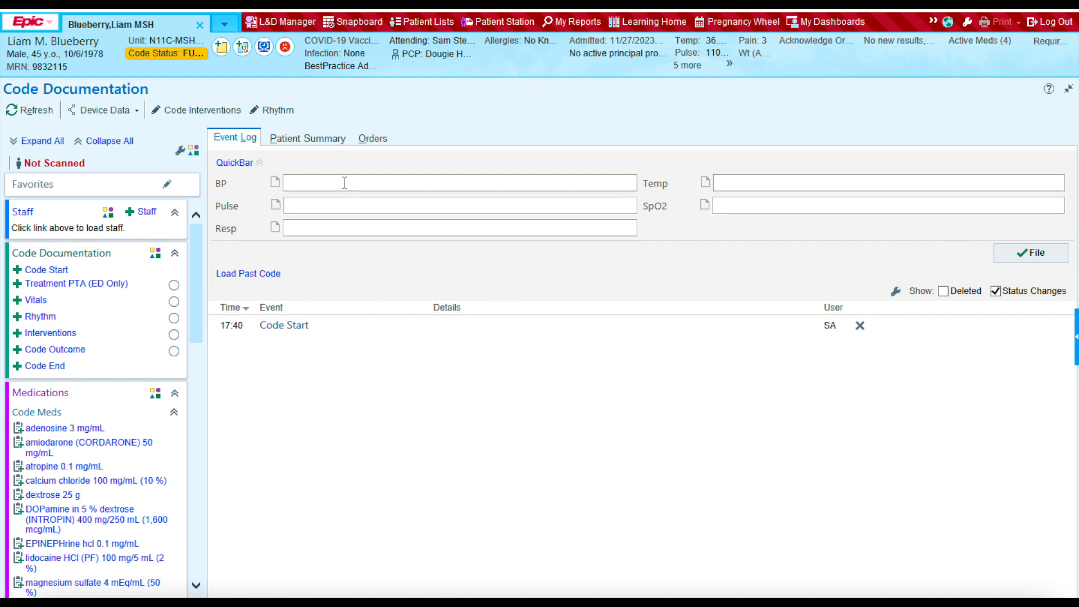
pyautogui.moveTo(367, 250)
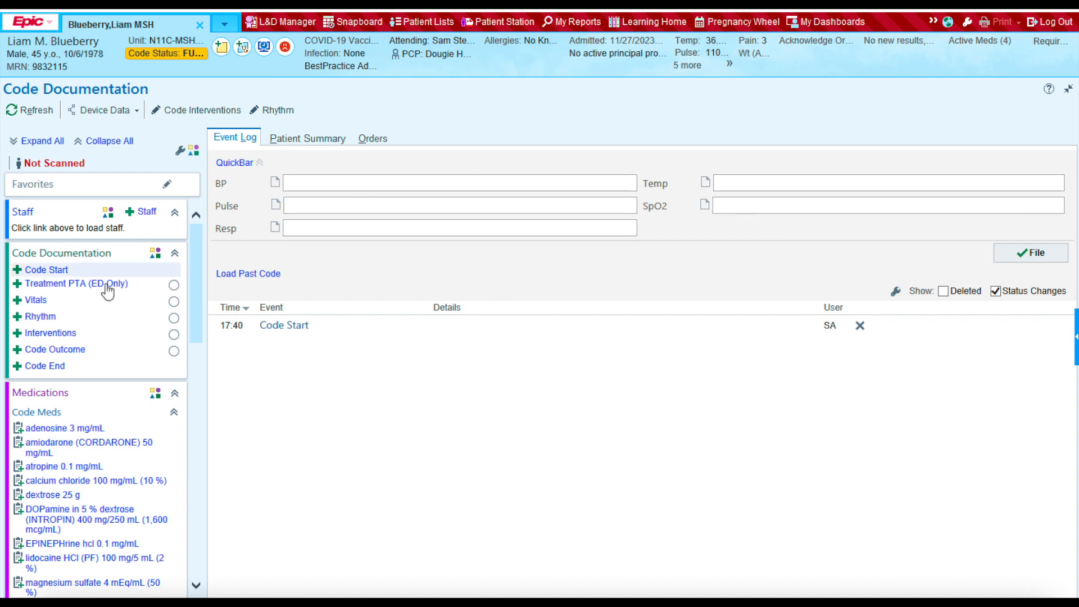
pyautogui.moveTo(36, 299)
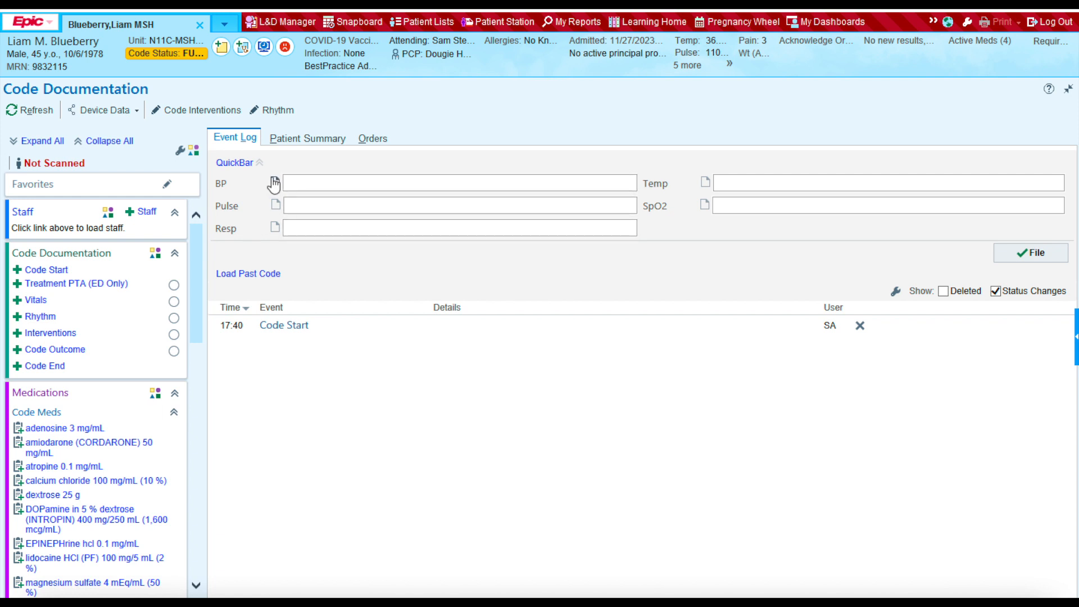
pyautogui.moveTo(258, 165)
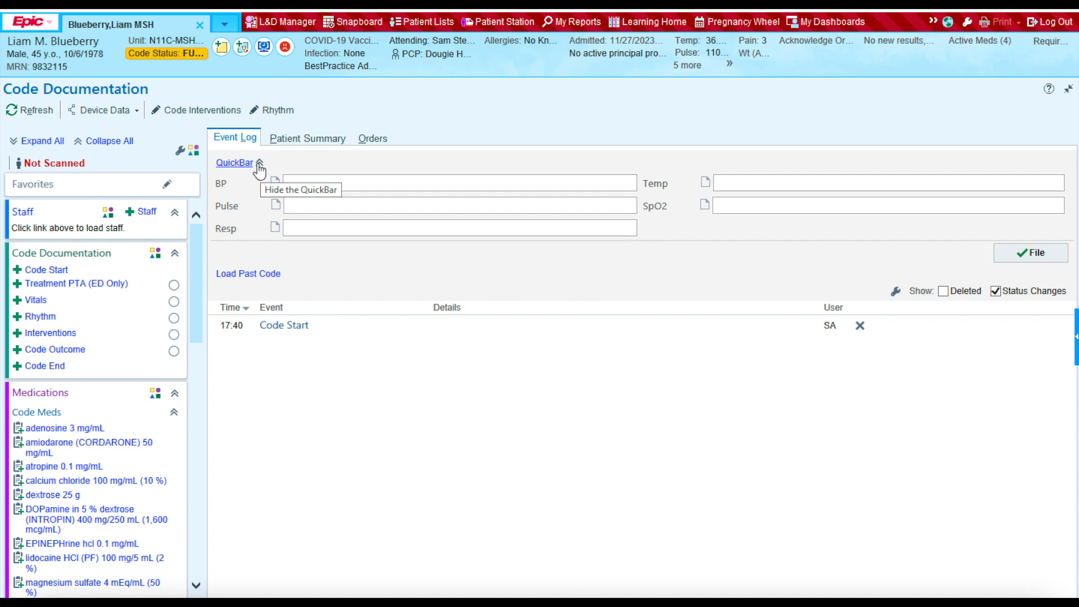
# Collapse the QuickBar so the event log's 17:40 Code Start entry sits directly below.
pyautogui.click(260, 163)
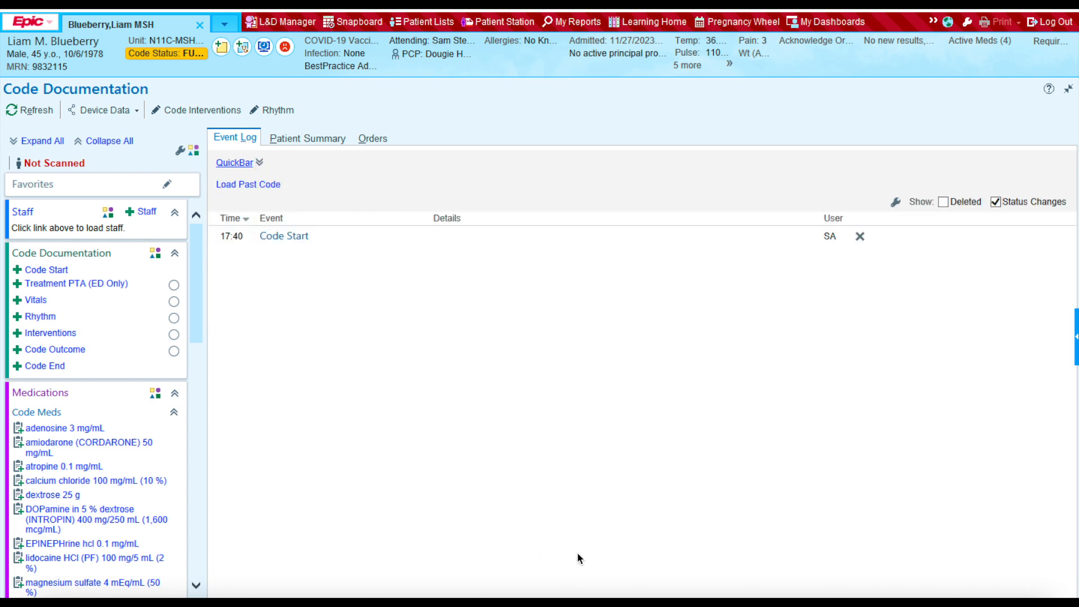
pyautogui.moveTo(501, 580)
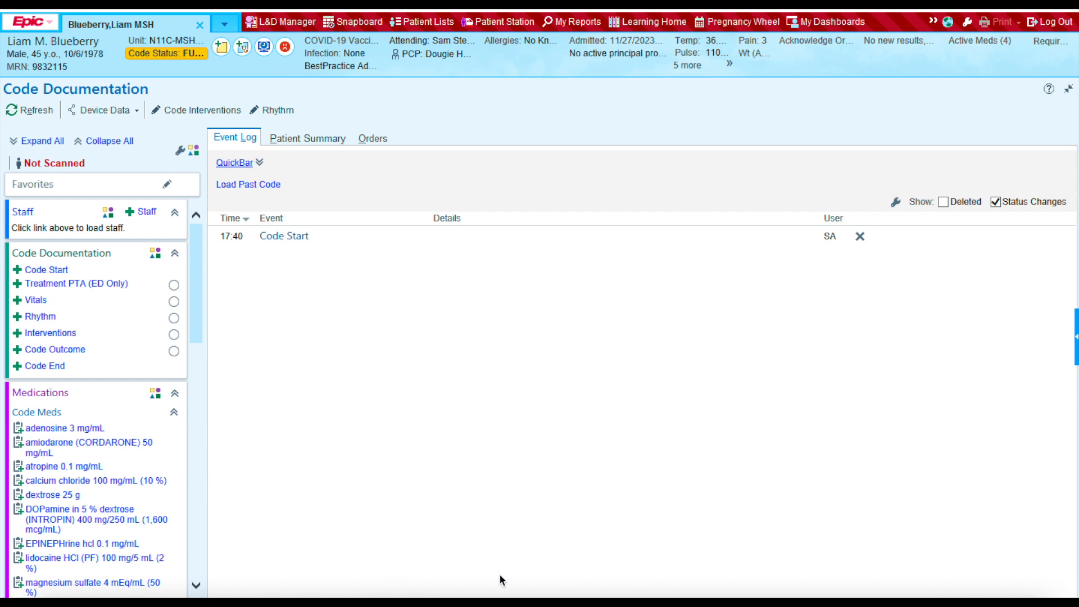
pyautogui.moveTo(865, 485)
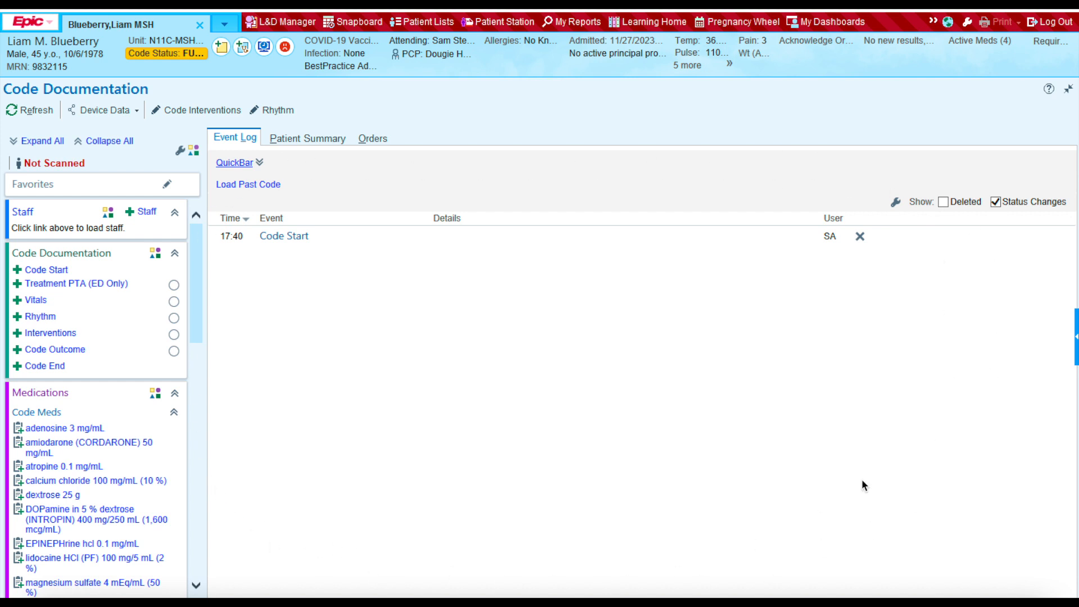
pyautogui.moveTo(882, 204)
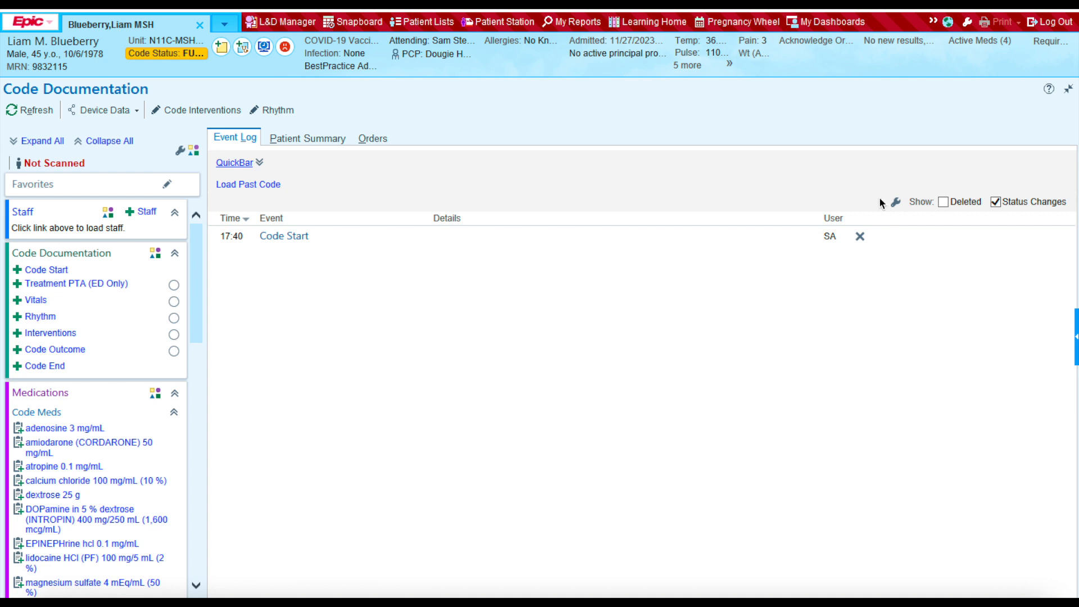
pyautogui.moveTo(273, 289)
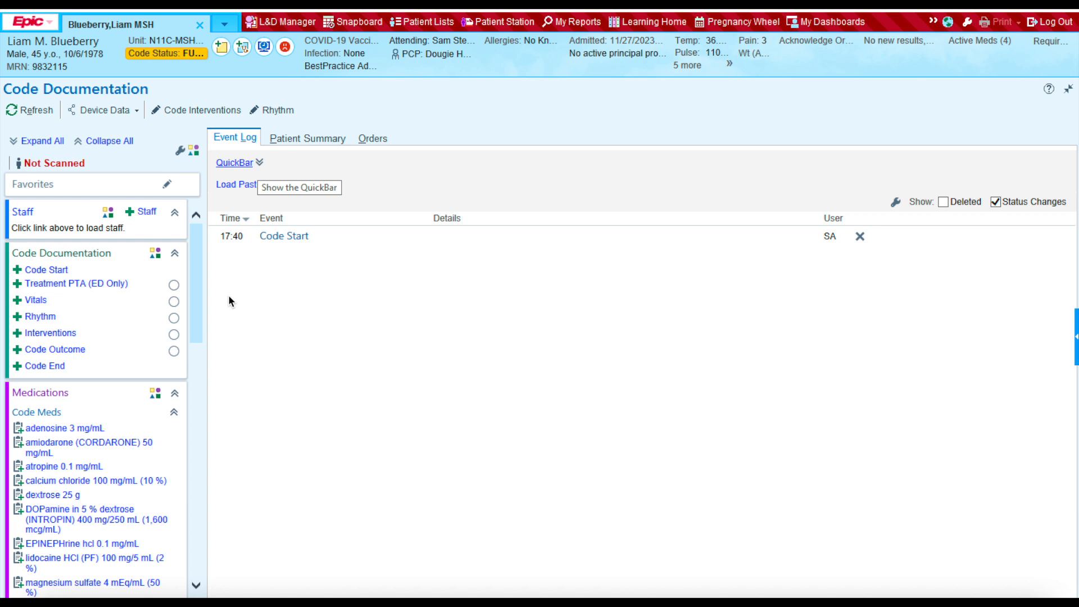
pyautogui.moveTo(240, 423)
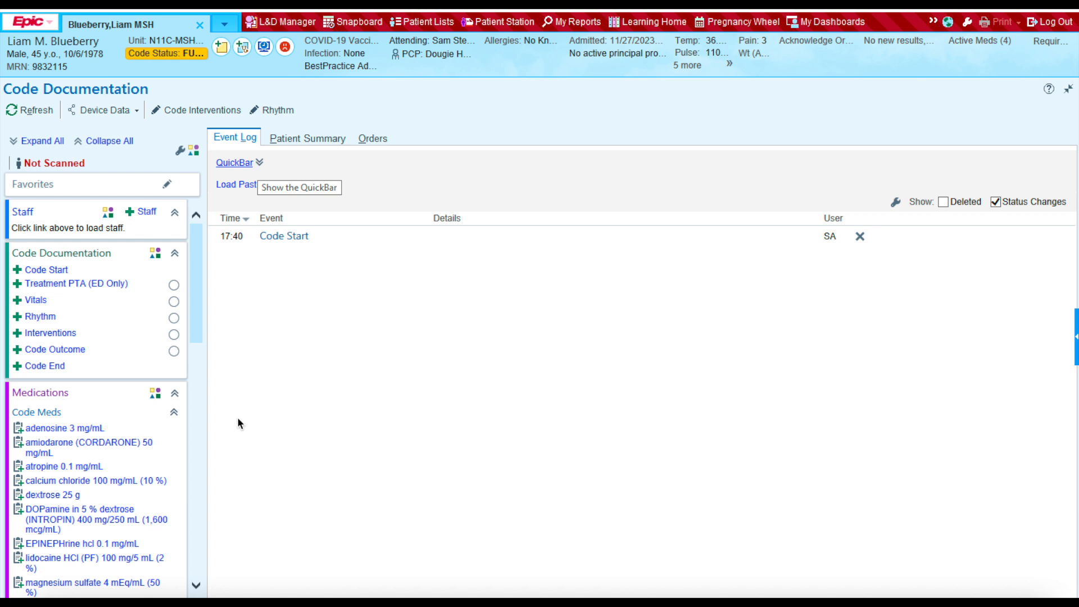